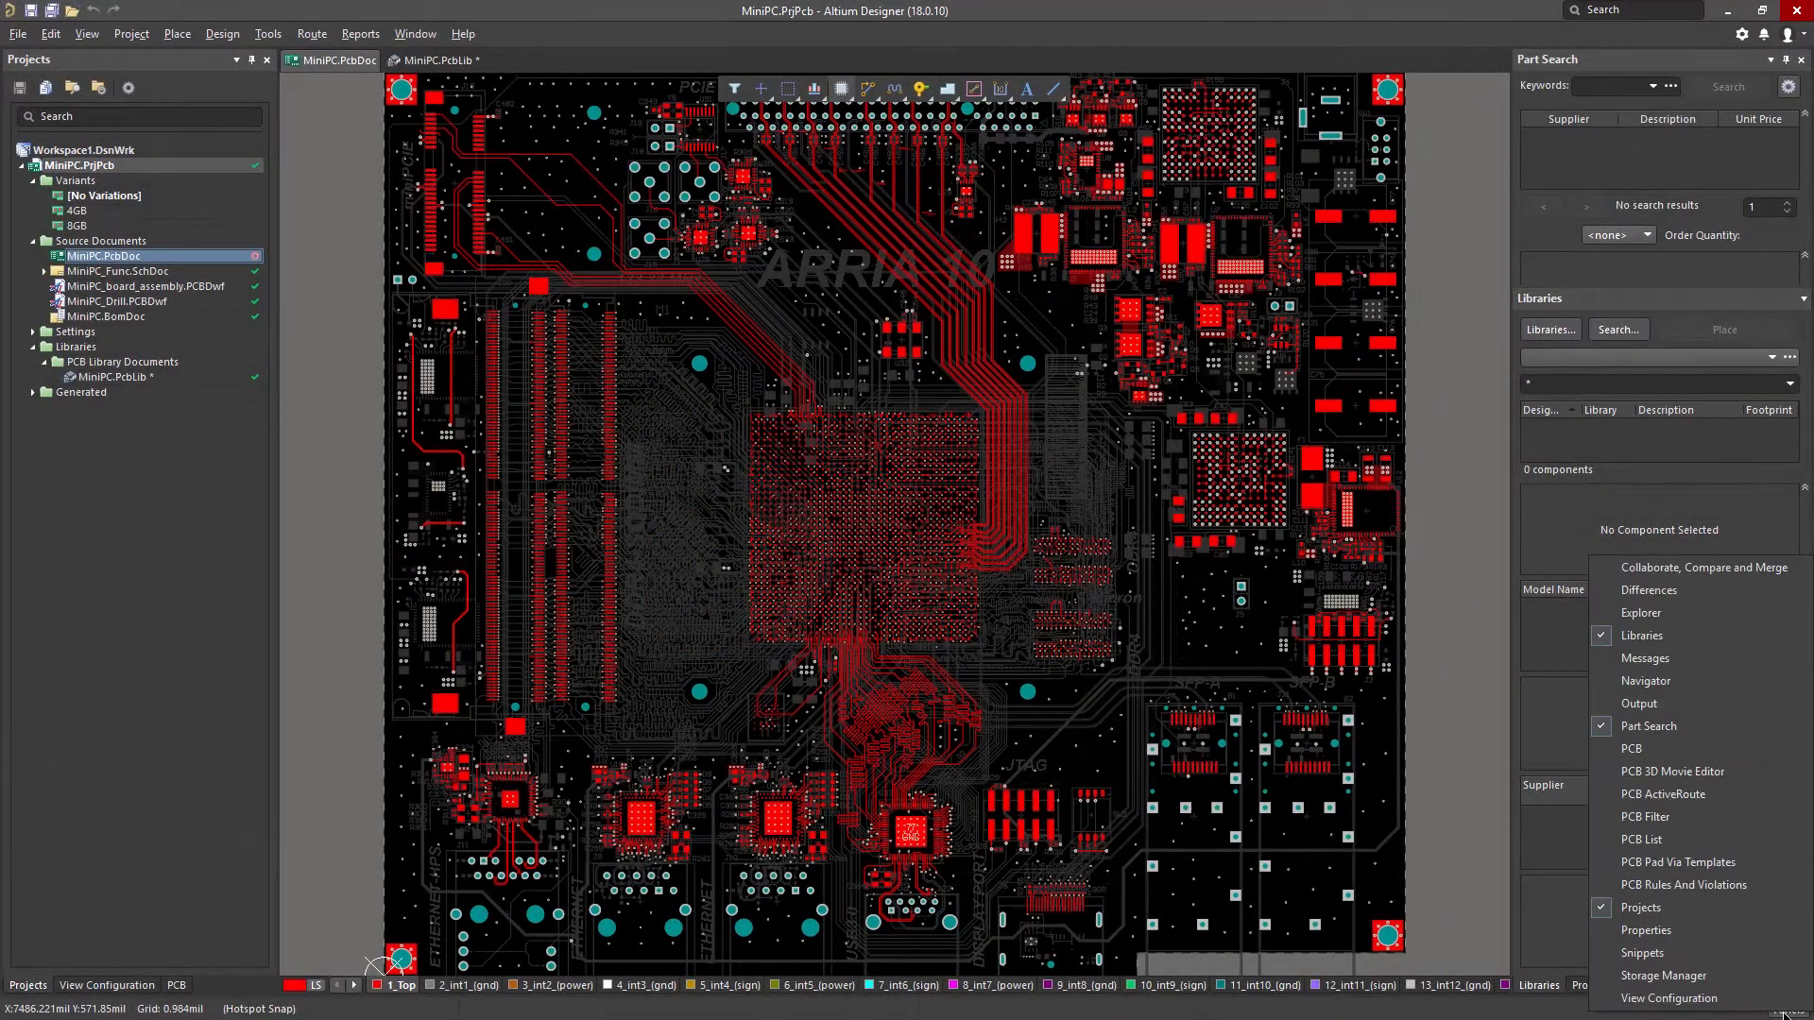
- Browse the Altera Arria GX vault components in Explorer with a 3D footprint preview
{"action": "left_click", "coordinate": [1641, 612]}
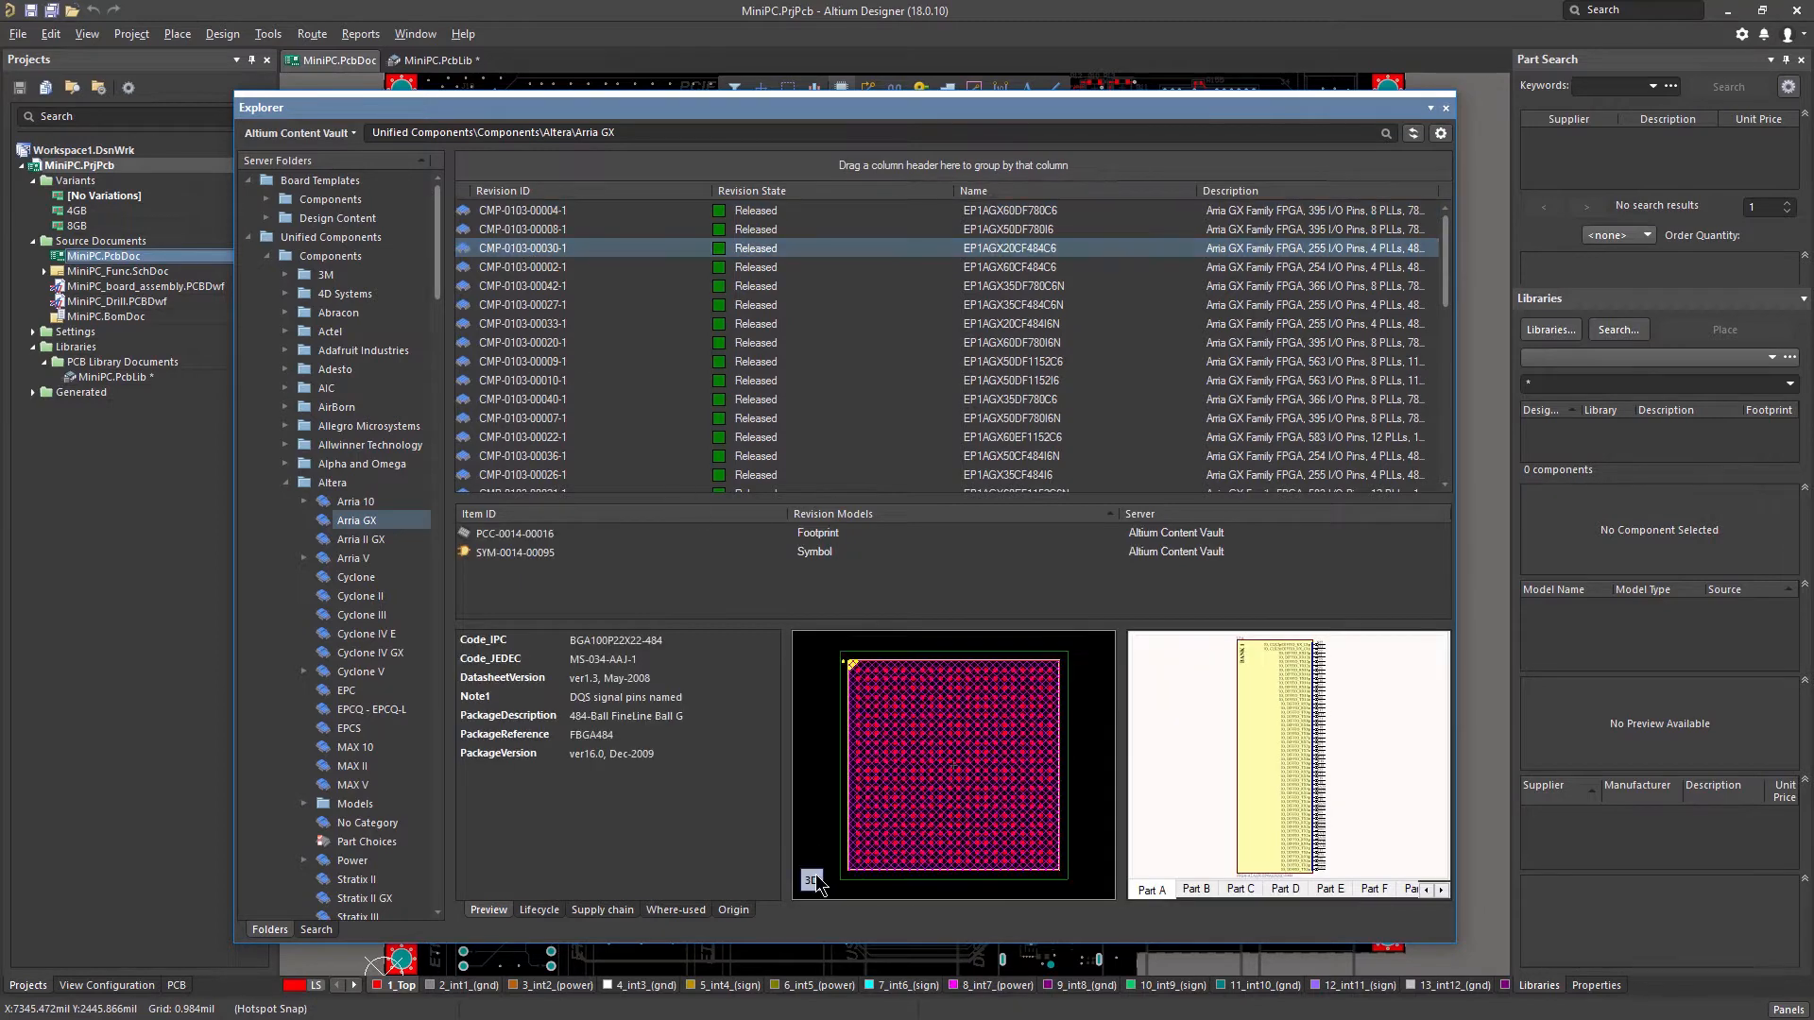
{"action": "left_click", "coordinate": [811, 879]}
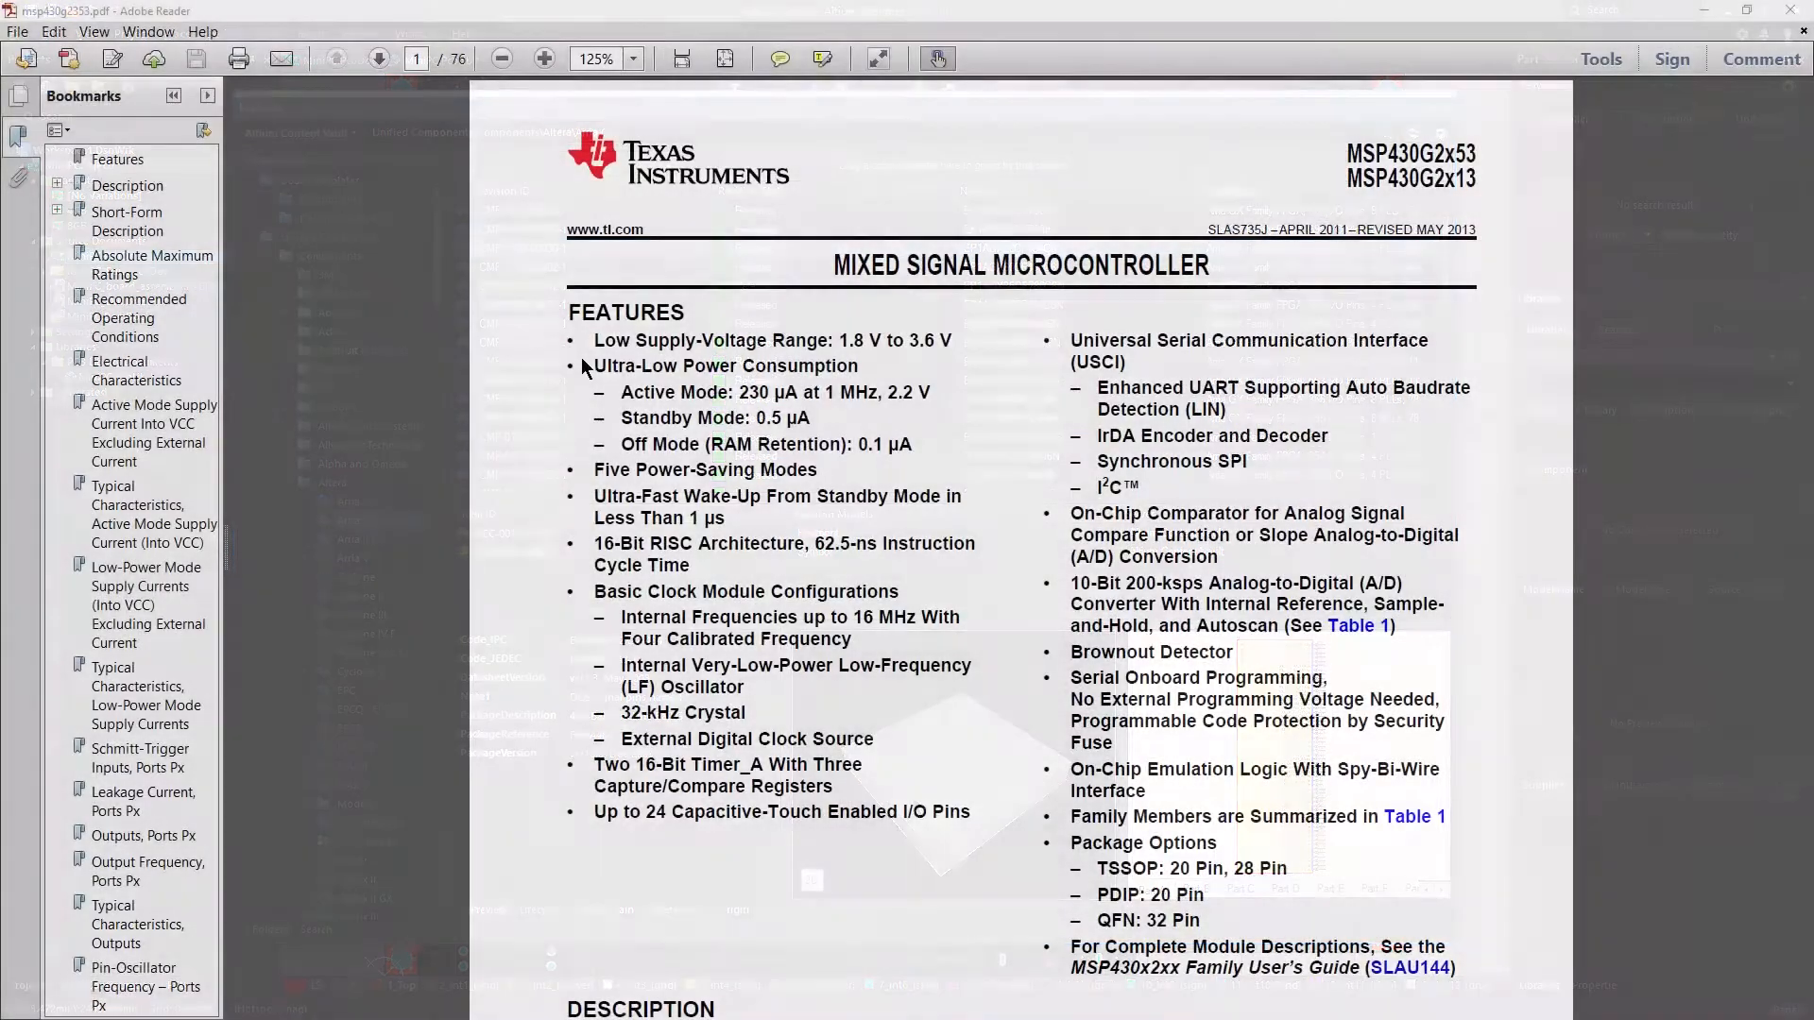
- Scroll the MSP430G2x53 datasheet's first page down to its package options
{"action": "scroll", "scroll_direction": "down", "scroll_amount": 3}
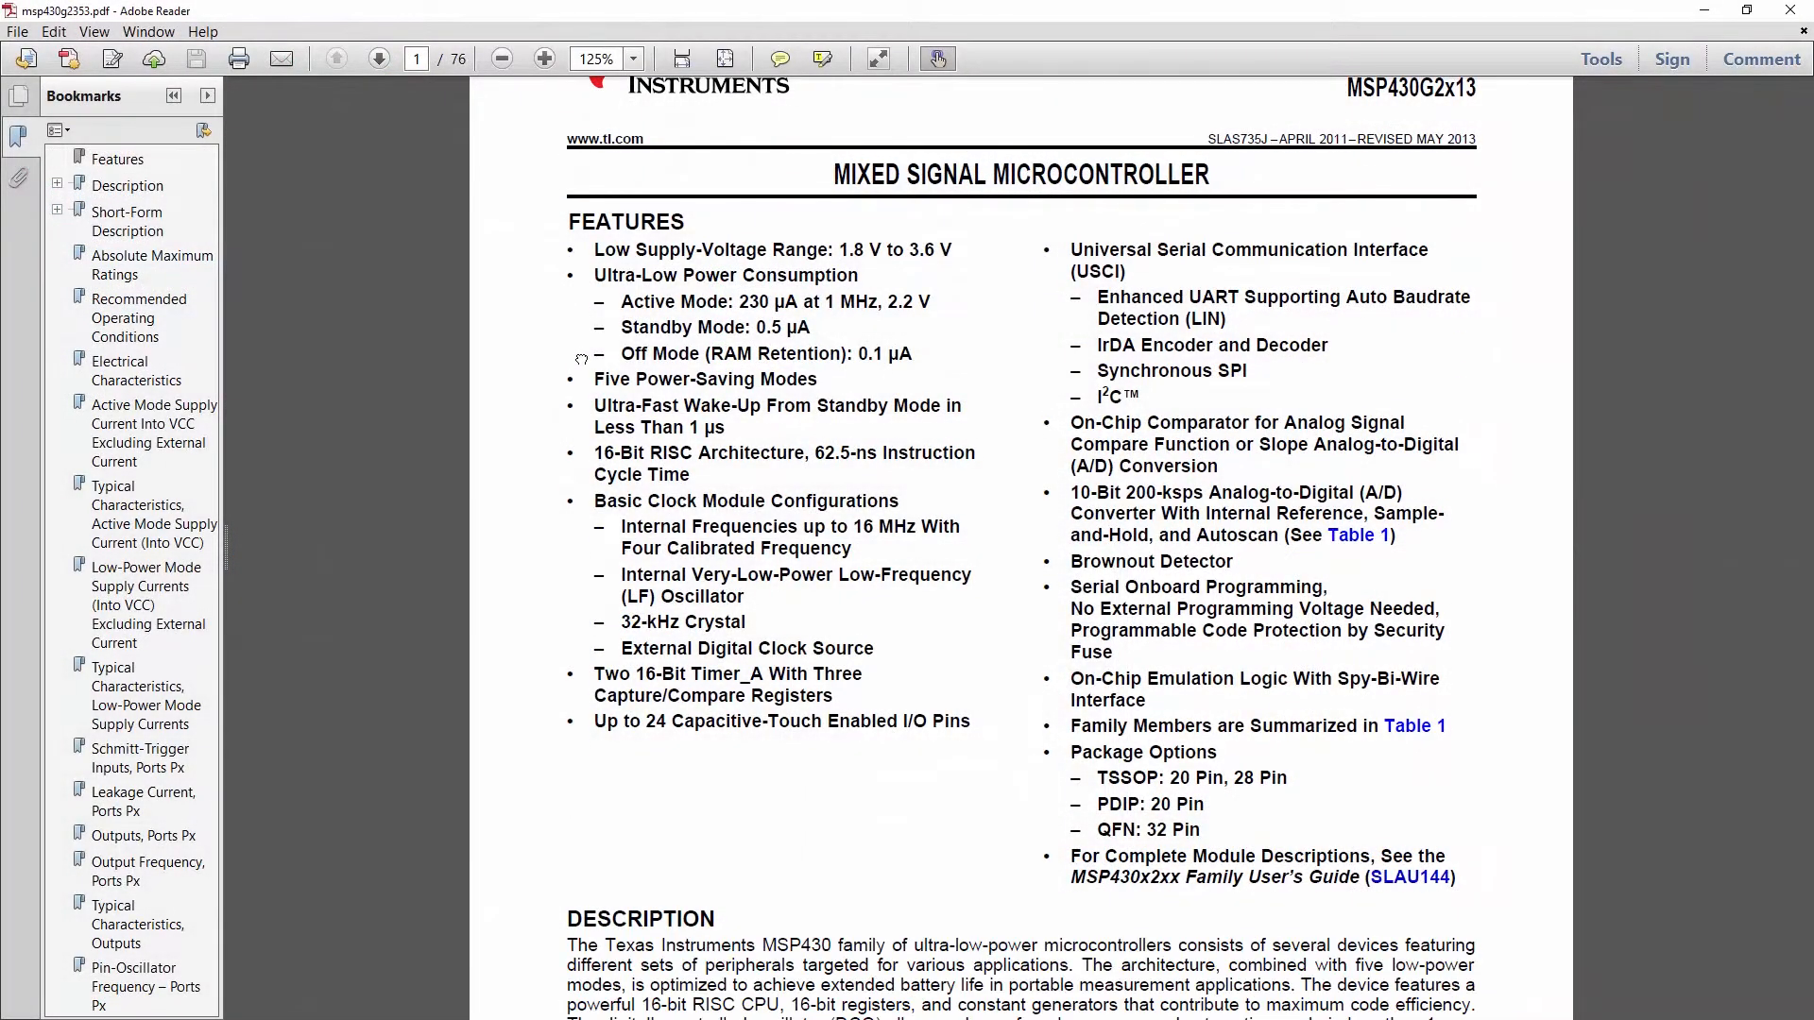
{"action": "left_click", "coordinate": [378, 57]}
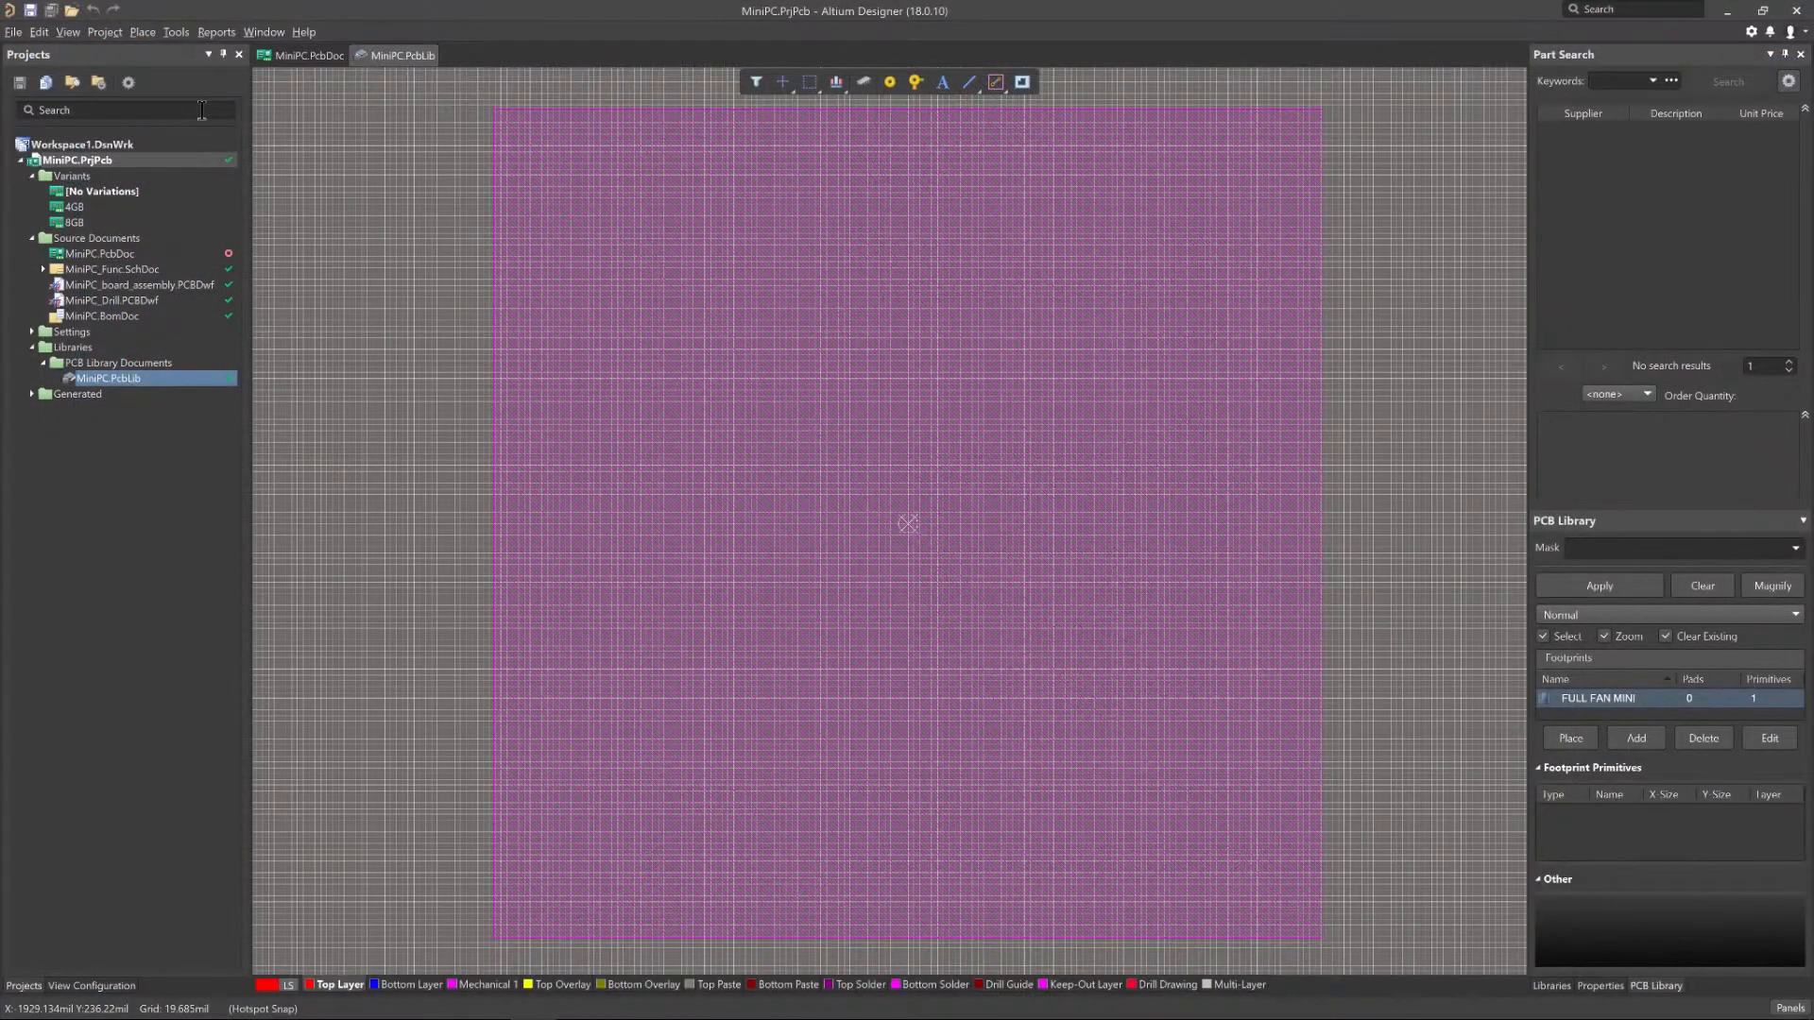
- Launch the IPC Compliant Footprint Wizard in MiniPC.PcbLib with PQFN as component type
{"action": "left_click", "coordinate": [176, 31]}
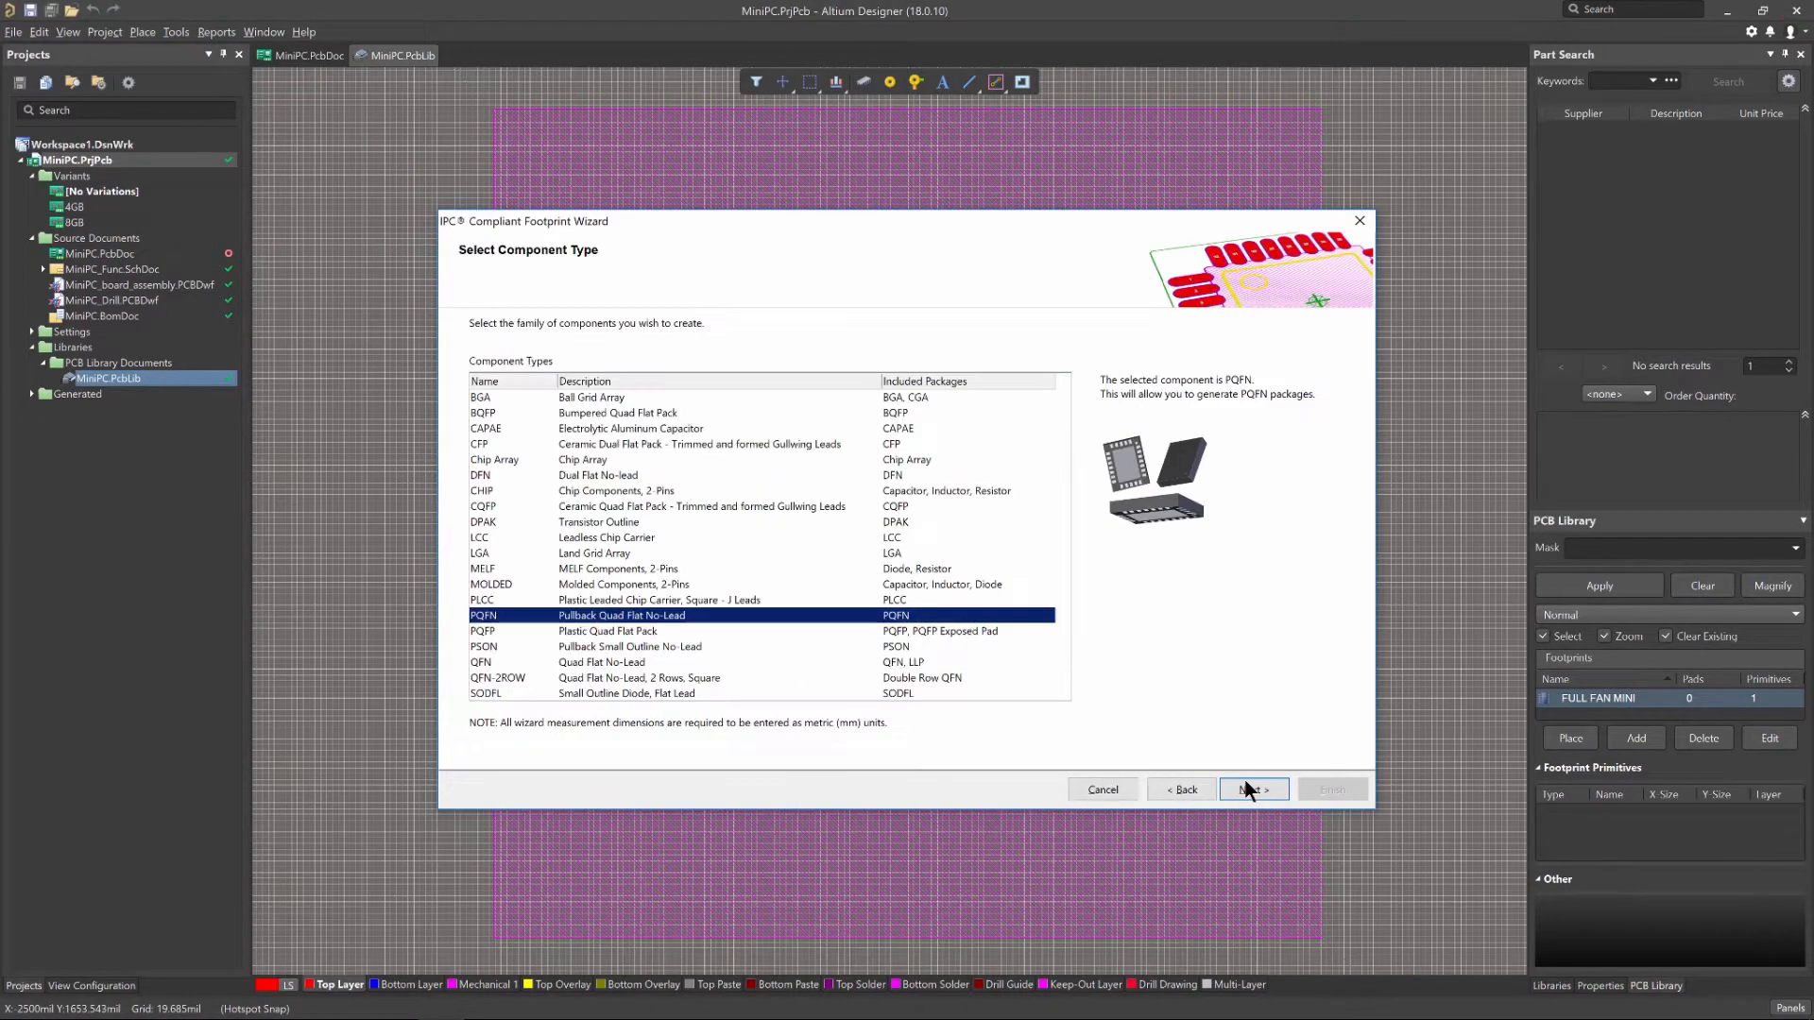
{"action": "mouse_move", "coordinate": [558, 404]}
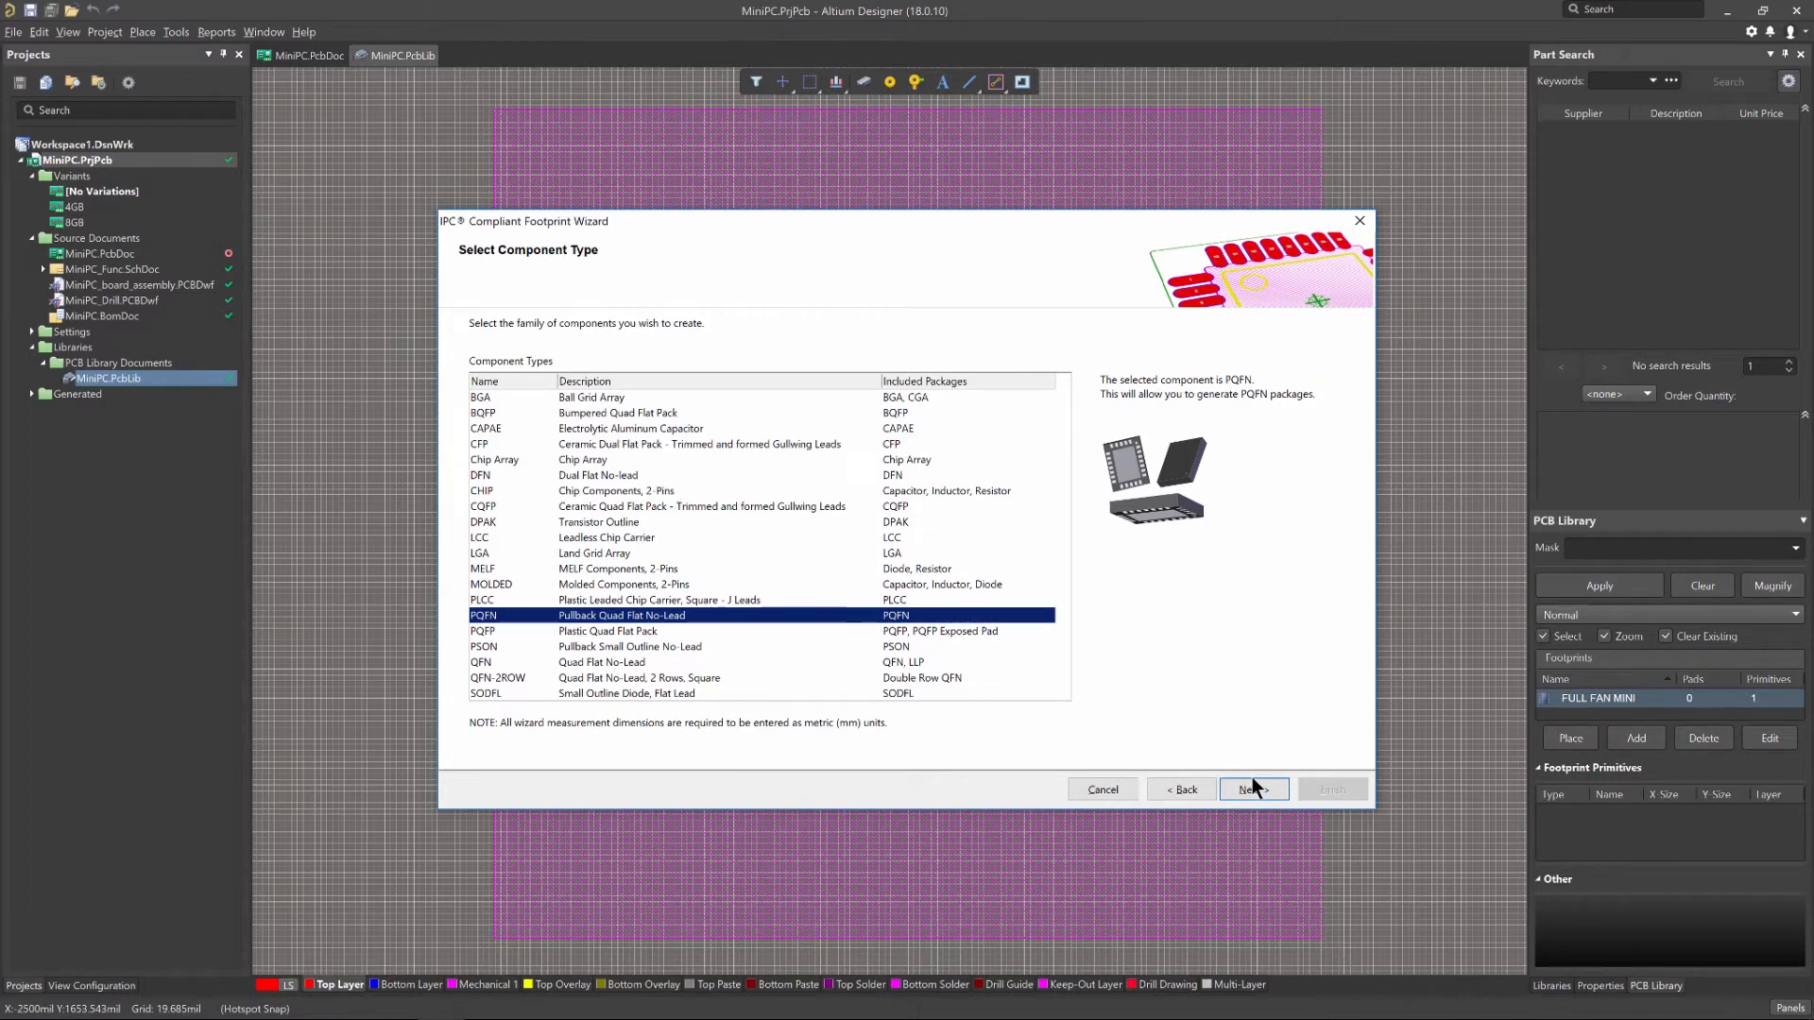
- Keep default PQFN body, pin, power-pad and fillet values, and enable STEP model preview
{"action": "left_click", "coordinate": [1252, 789]}
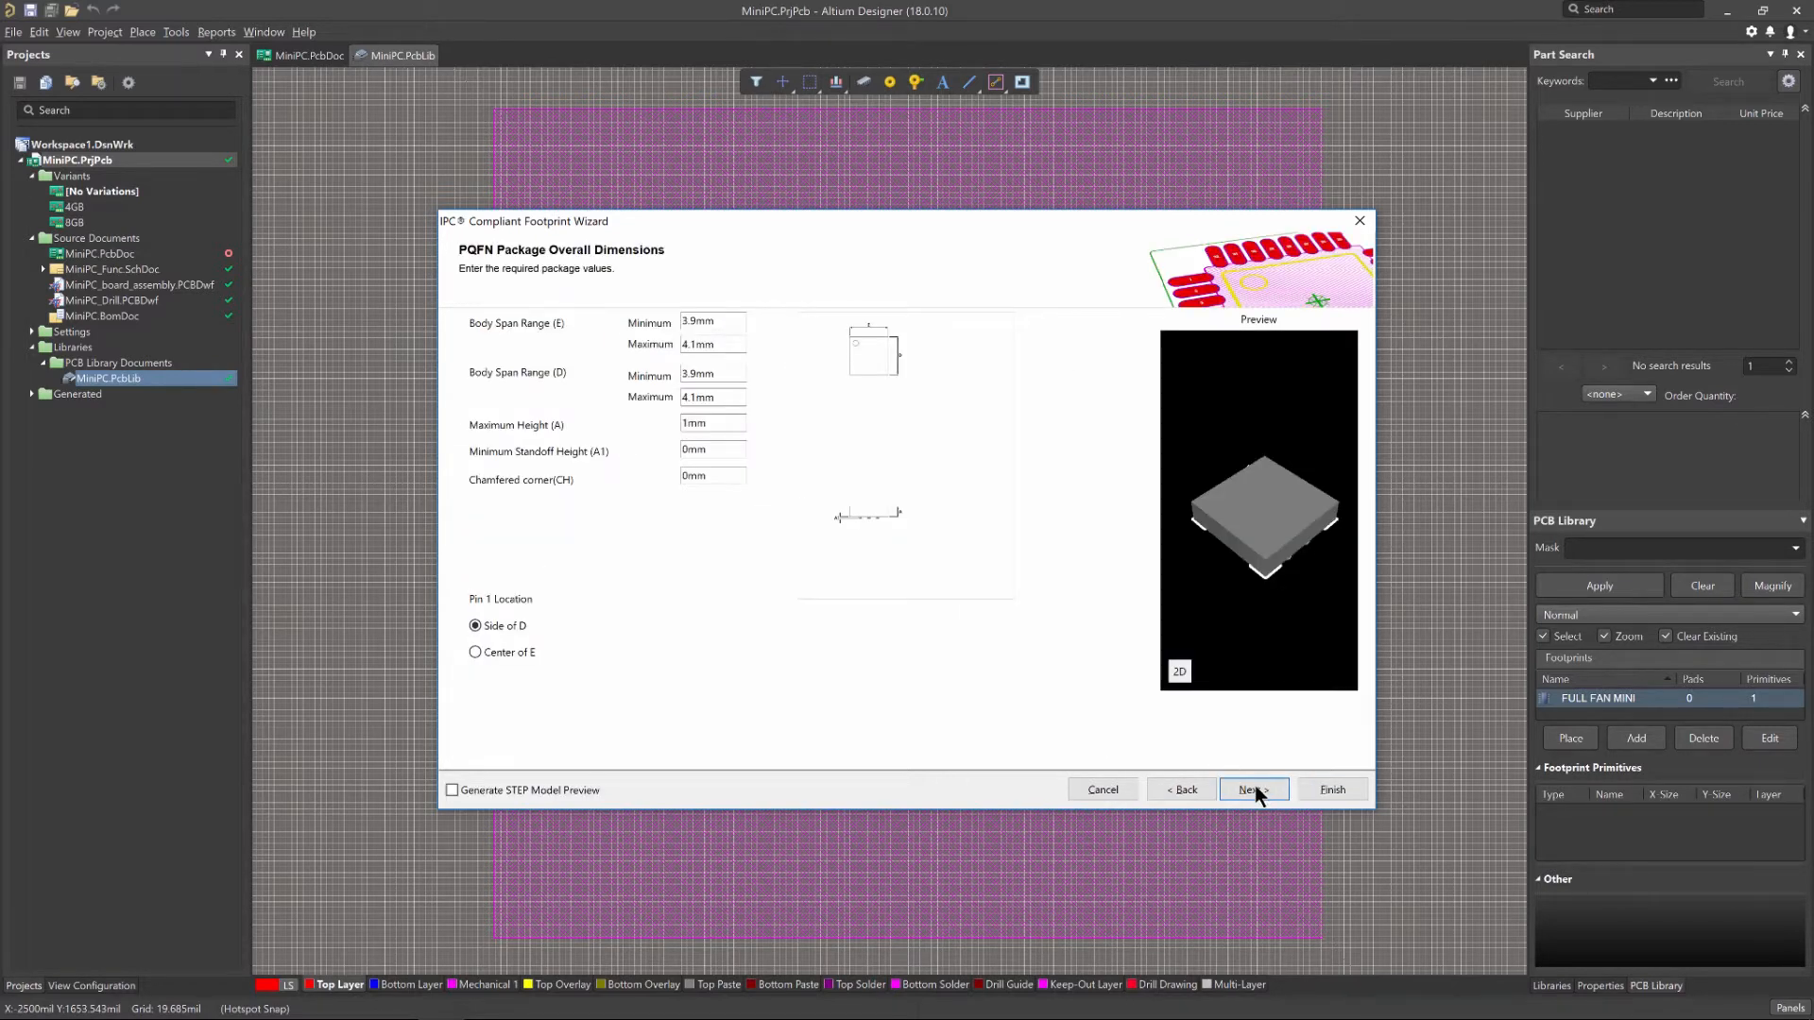
{"action": "left_click", "coordinate": [1253, 789]}
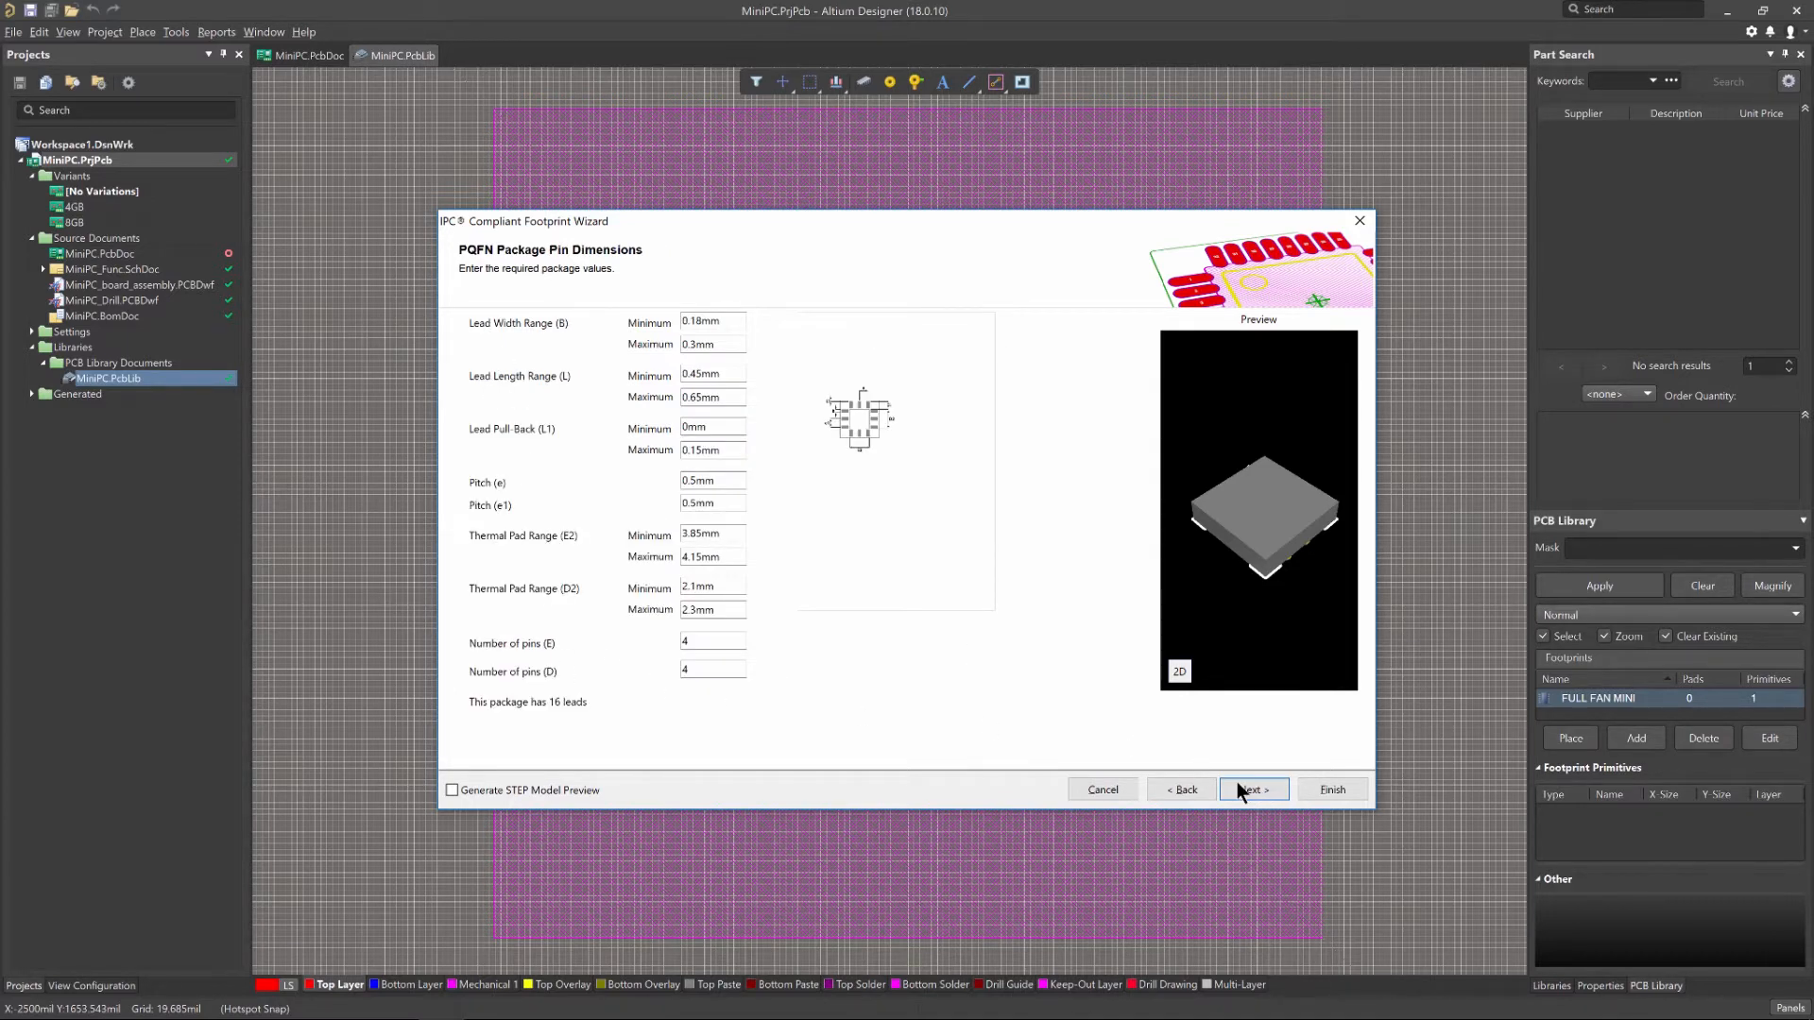
{"action": "mouse_move", "coordinate": [1235, 640]}
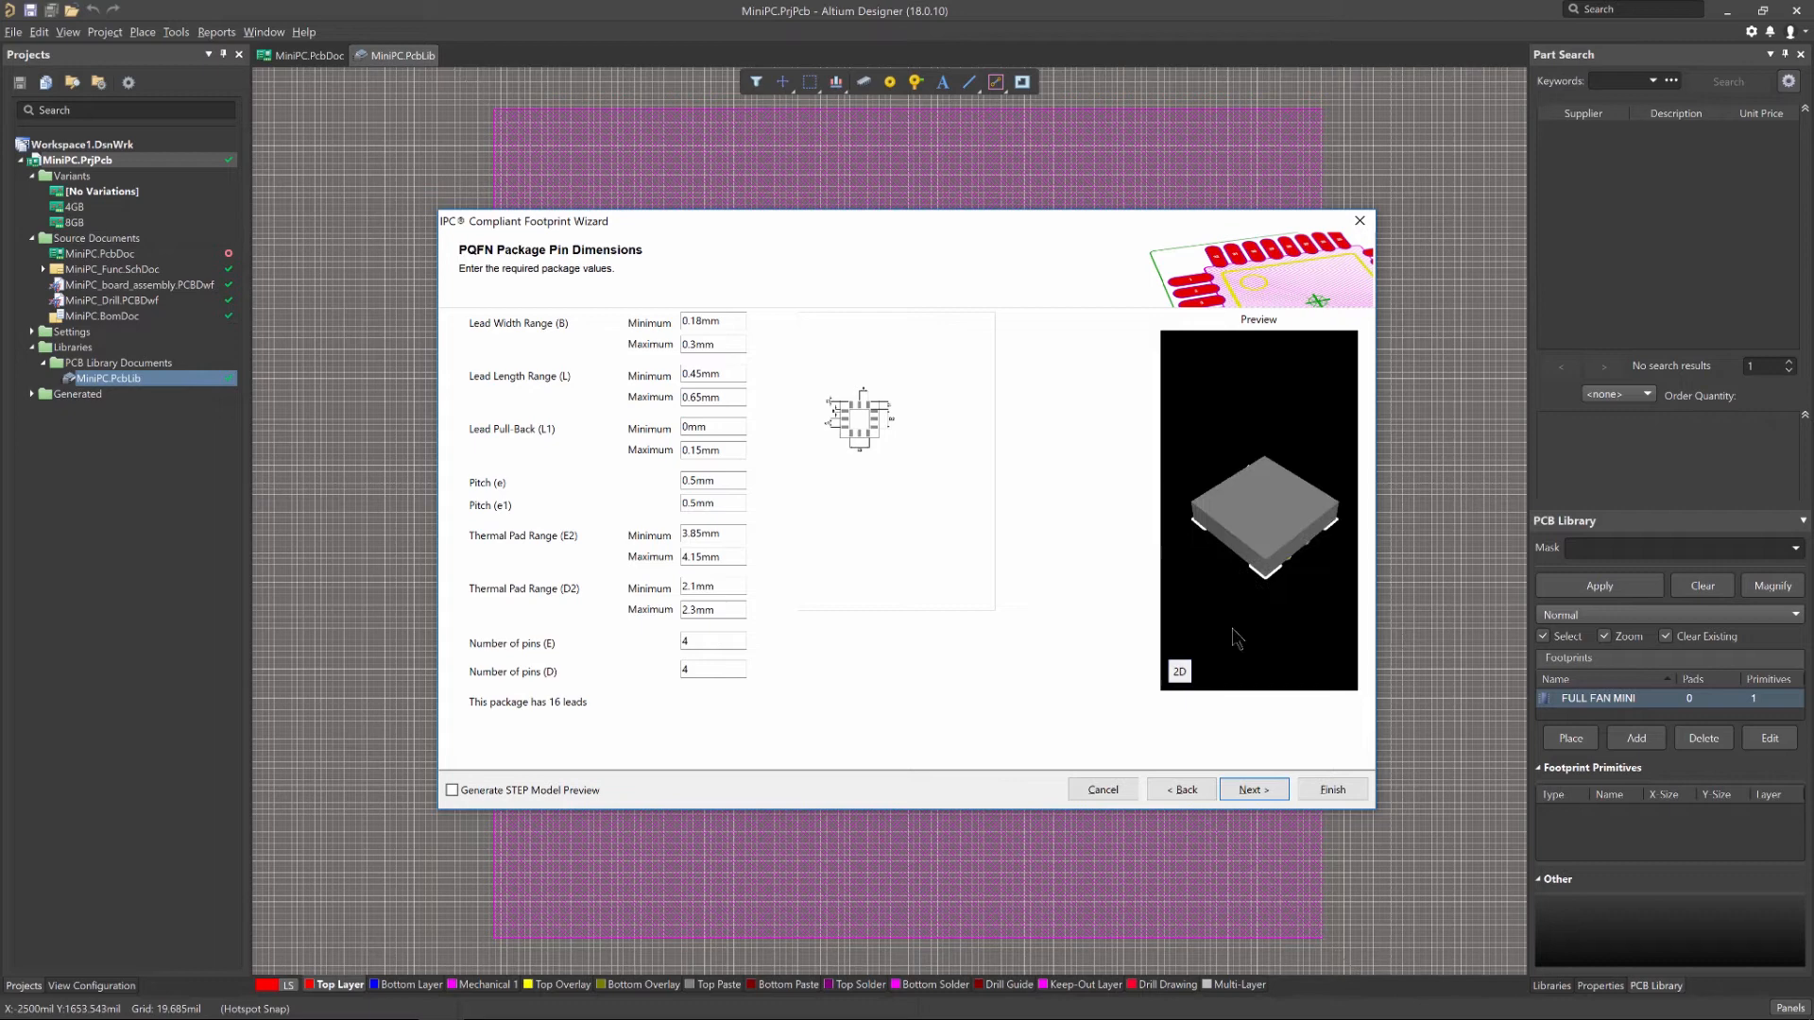
{"action": "left_click", "coordinate": [1253, 789]}
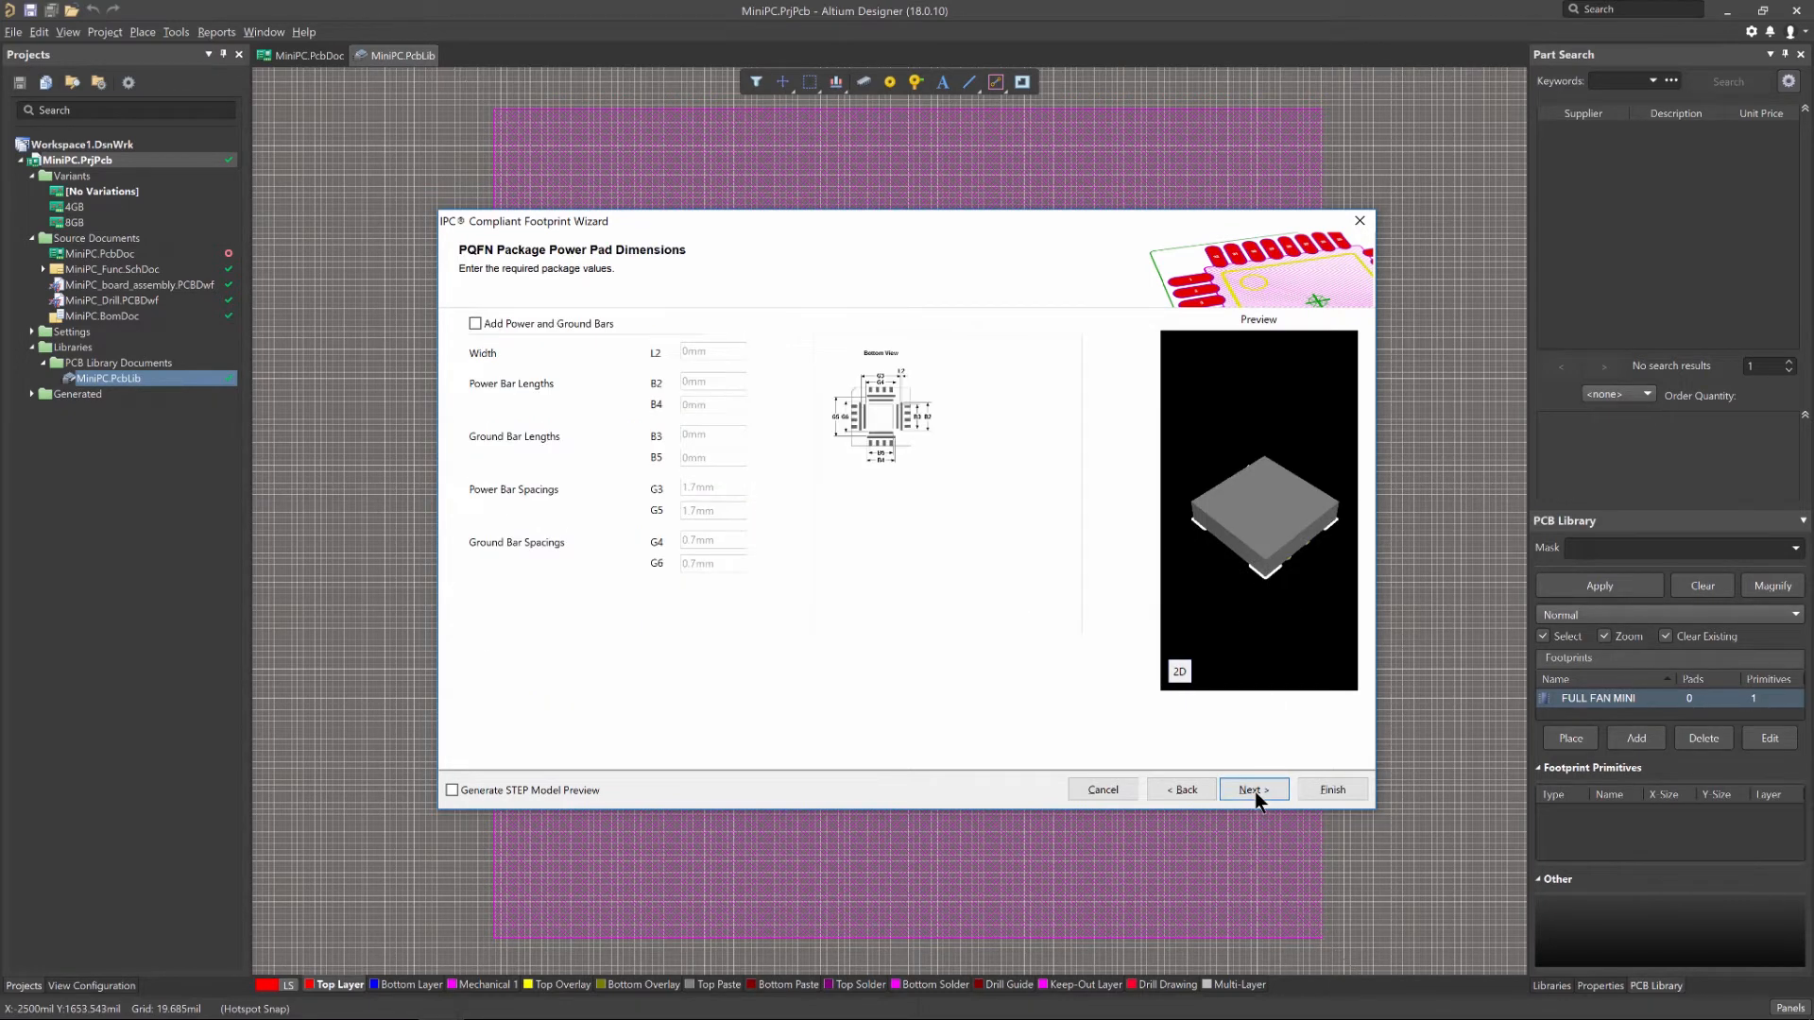
{"action": "left_click", "coordinate": [1252, 789]}
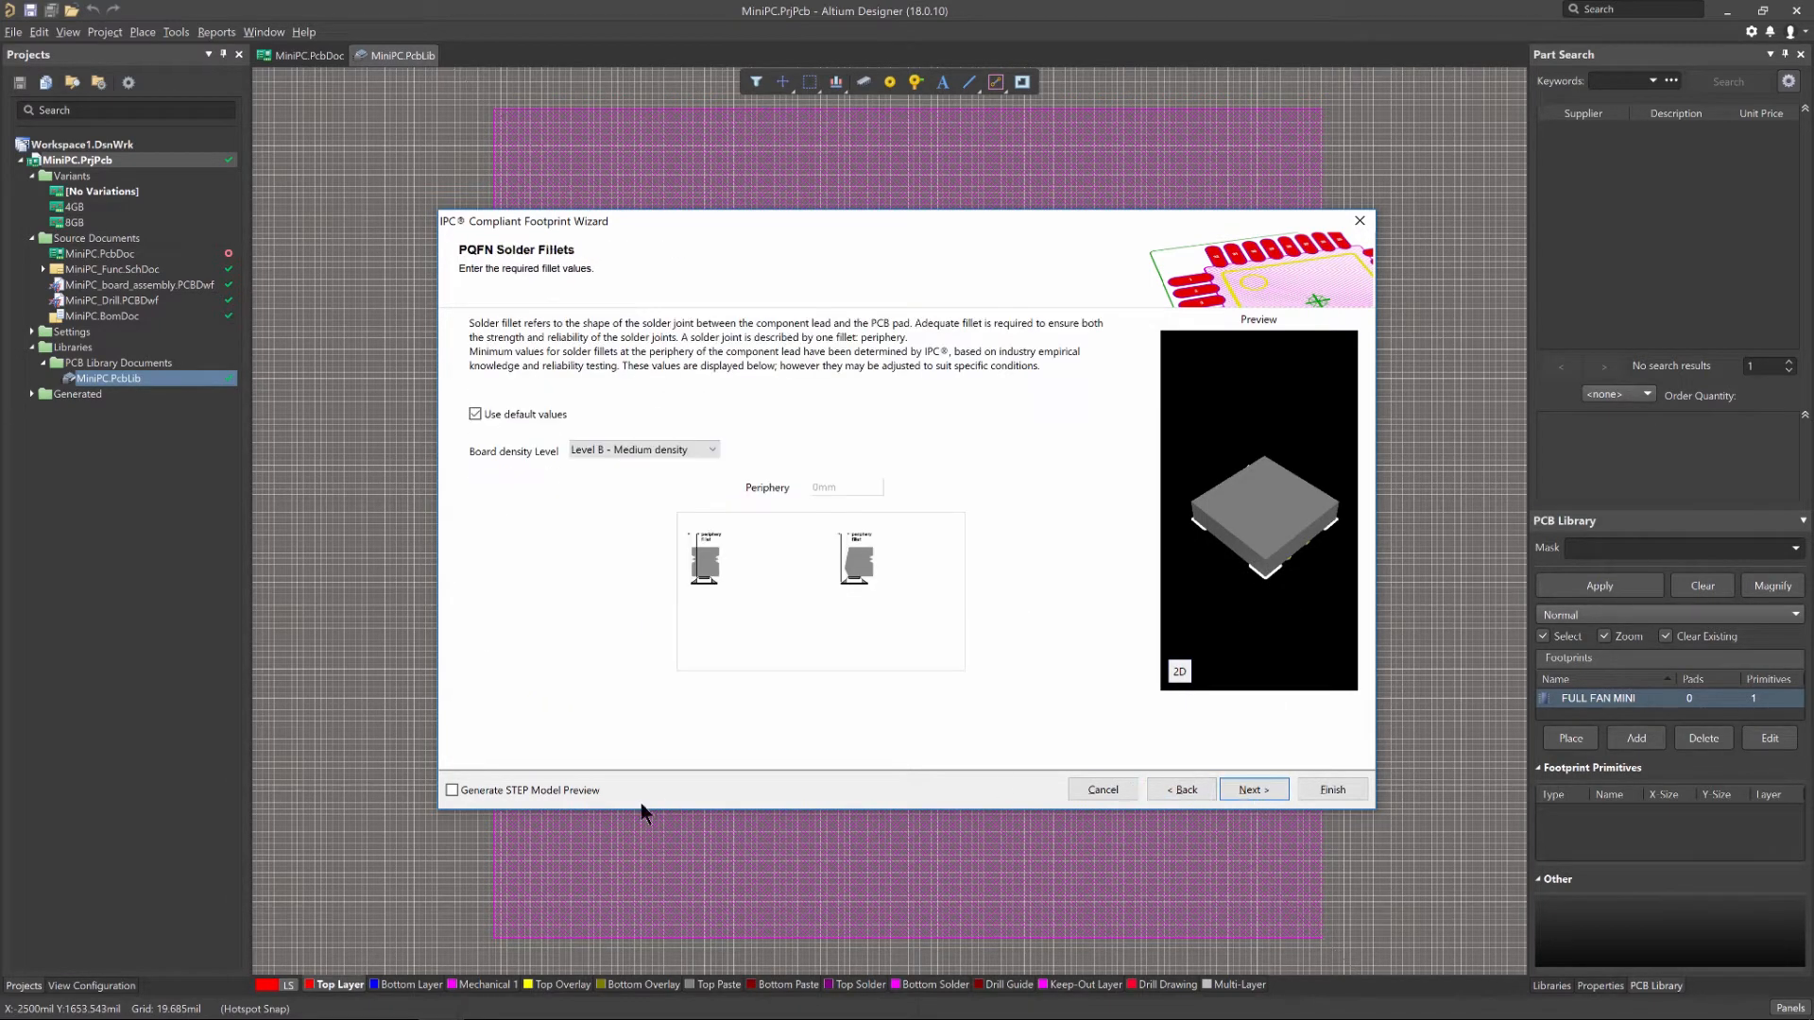
{"action": "left_click", "coordinate": [452, 789]}
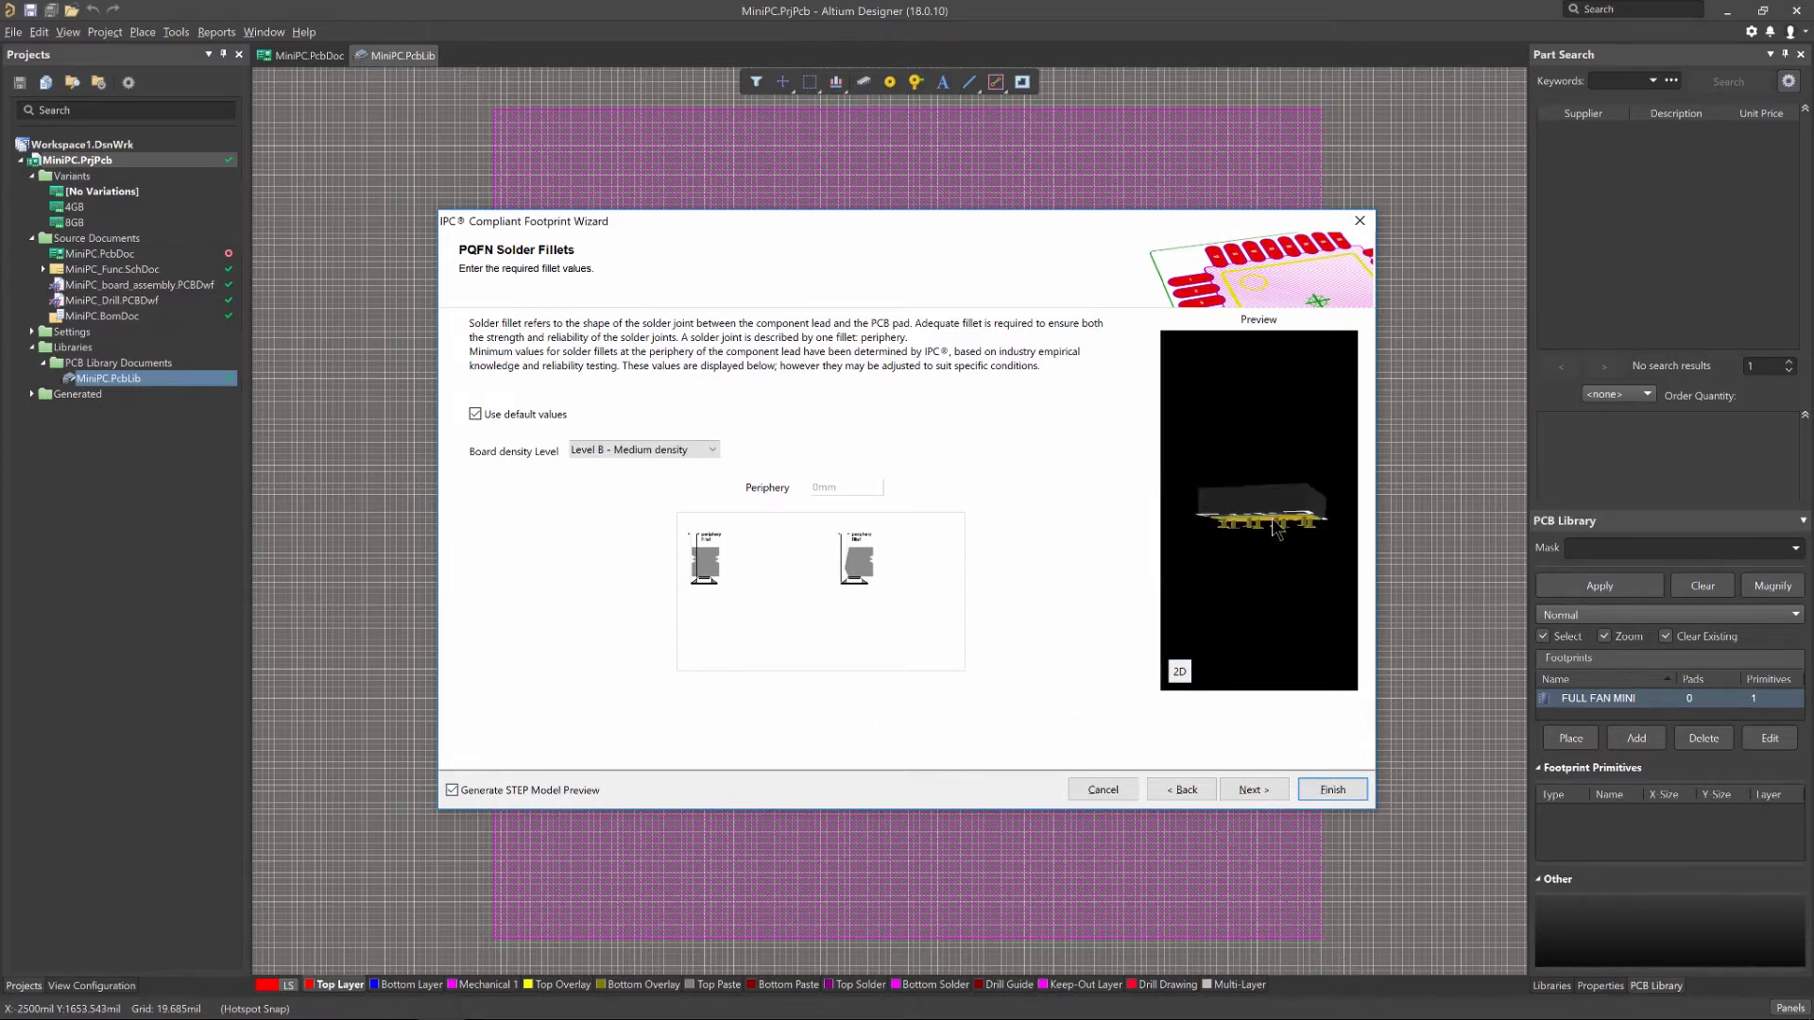
- Keep default tolerances, pads and silkscreen; target current PcbLib with embedded STEP model
{"action": "left_click", "coordinate": [1252, 789]}
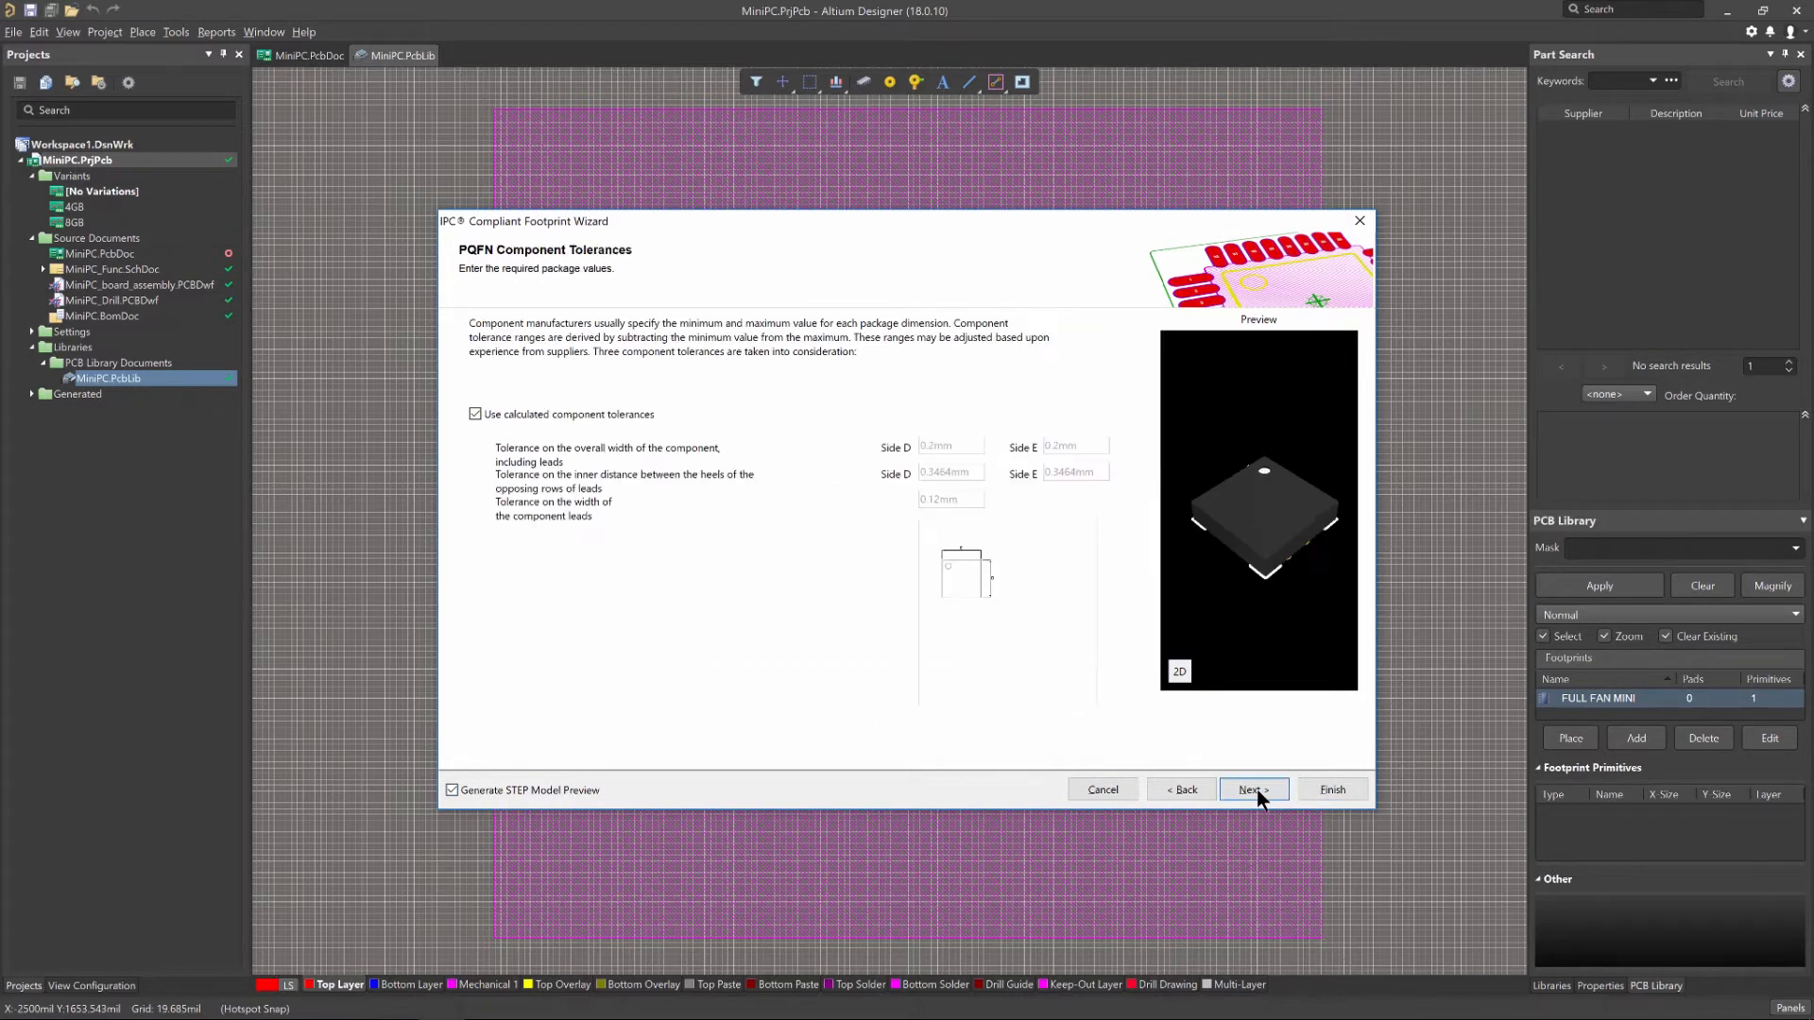
{"action": "left_click", "coordinate": [1252, 789]}
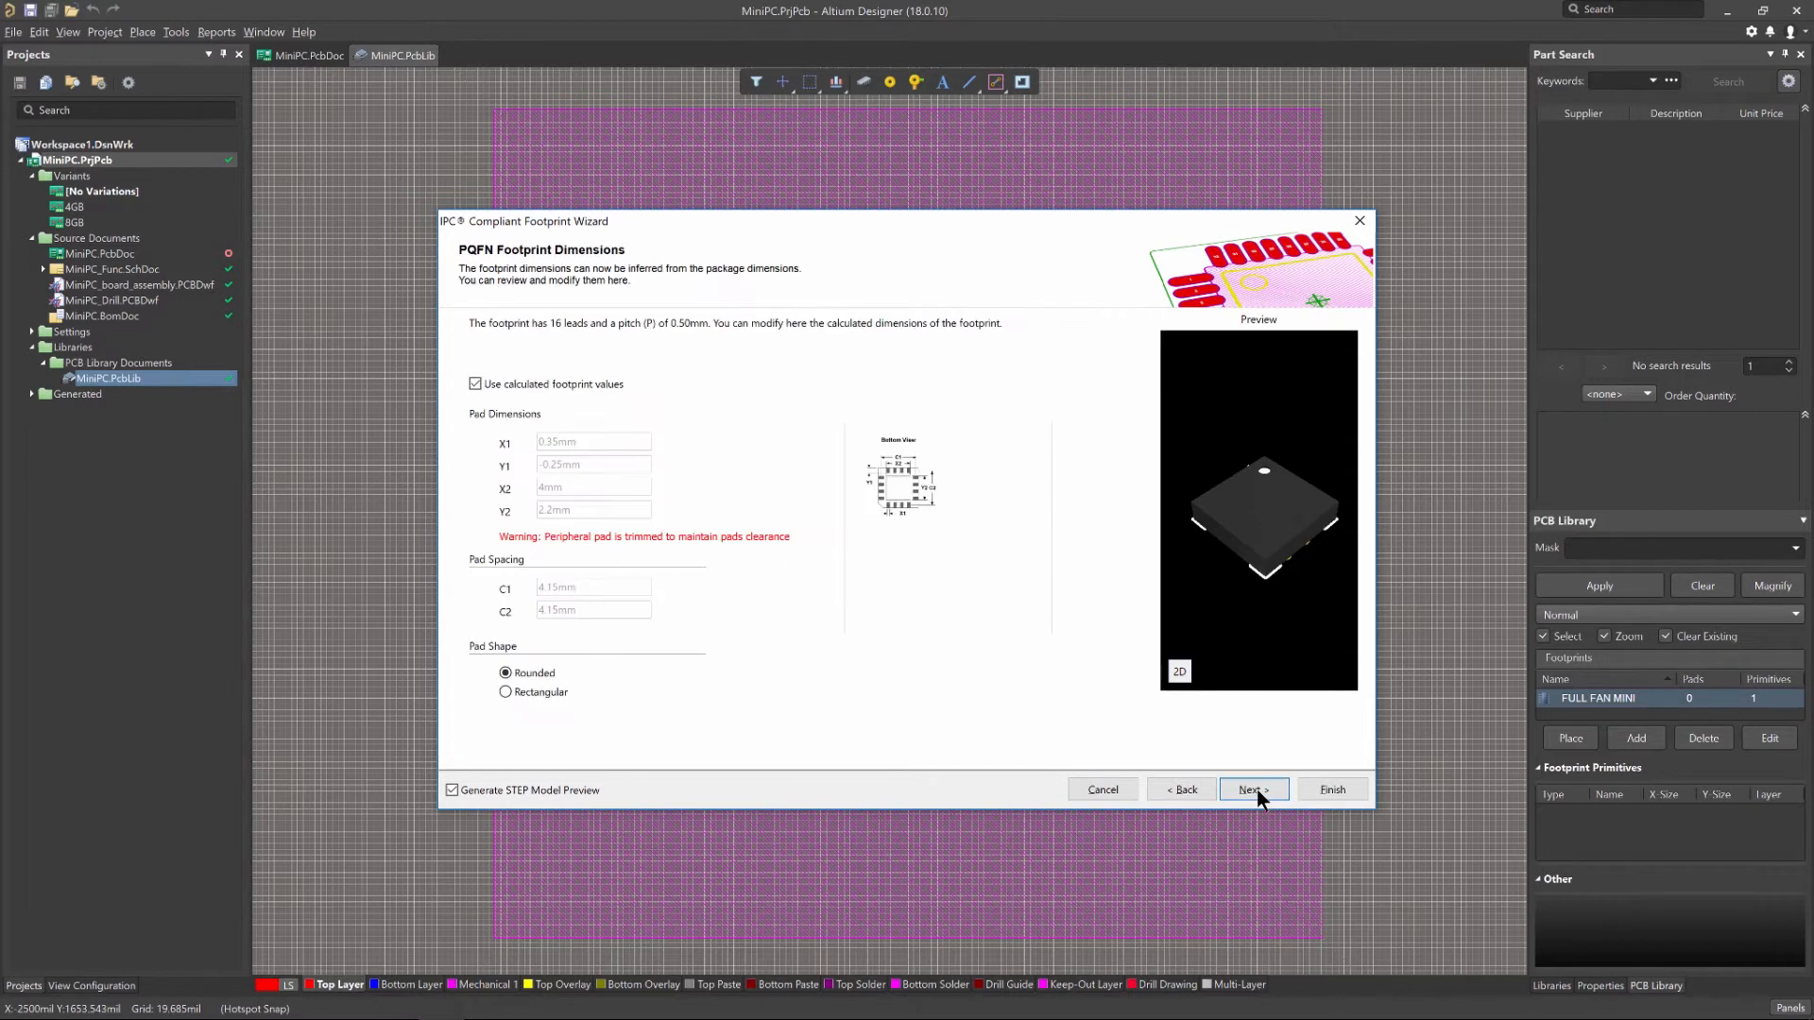
{"action": "left_click", "coordinate": [1252, 789]}
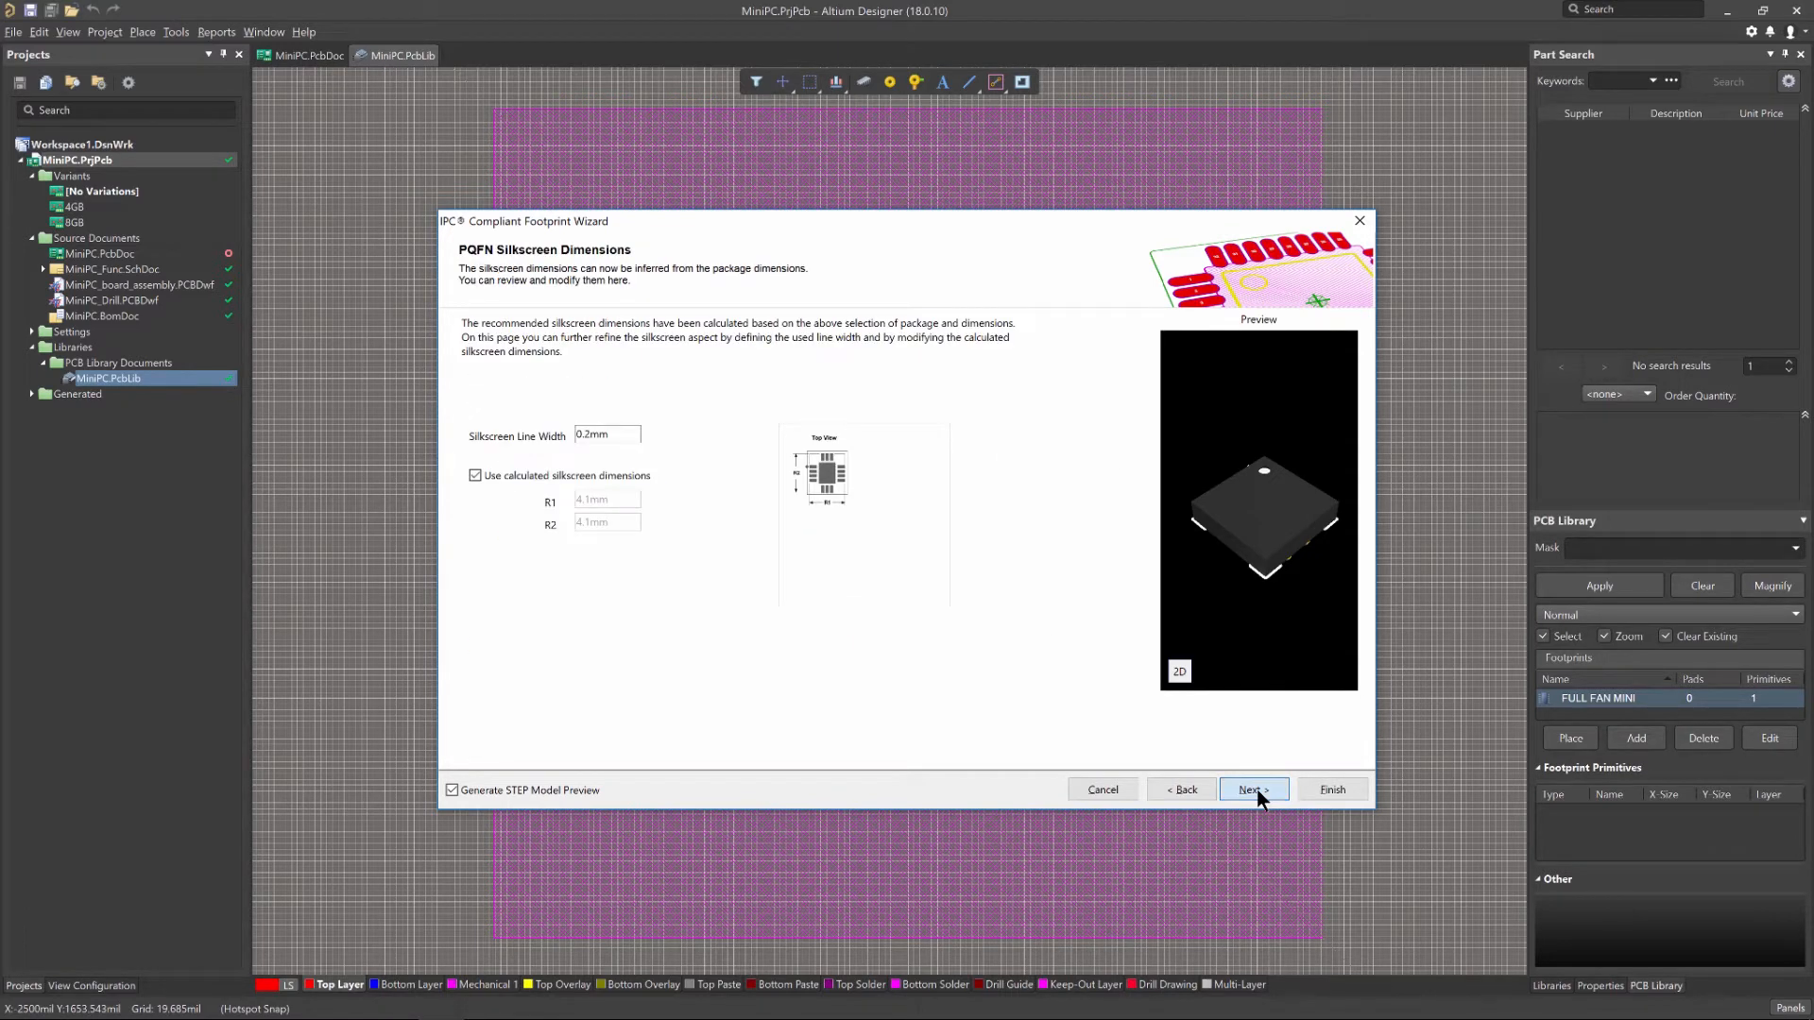
{"action": "left_click", "coordinate": [1253, 789]}
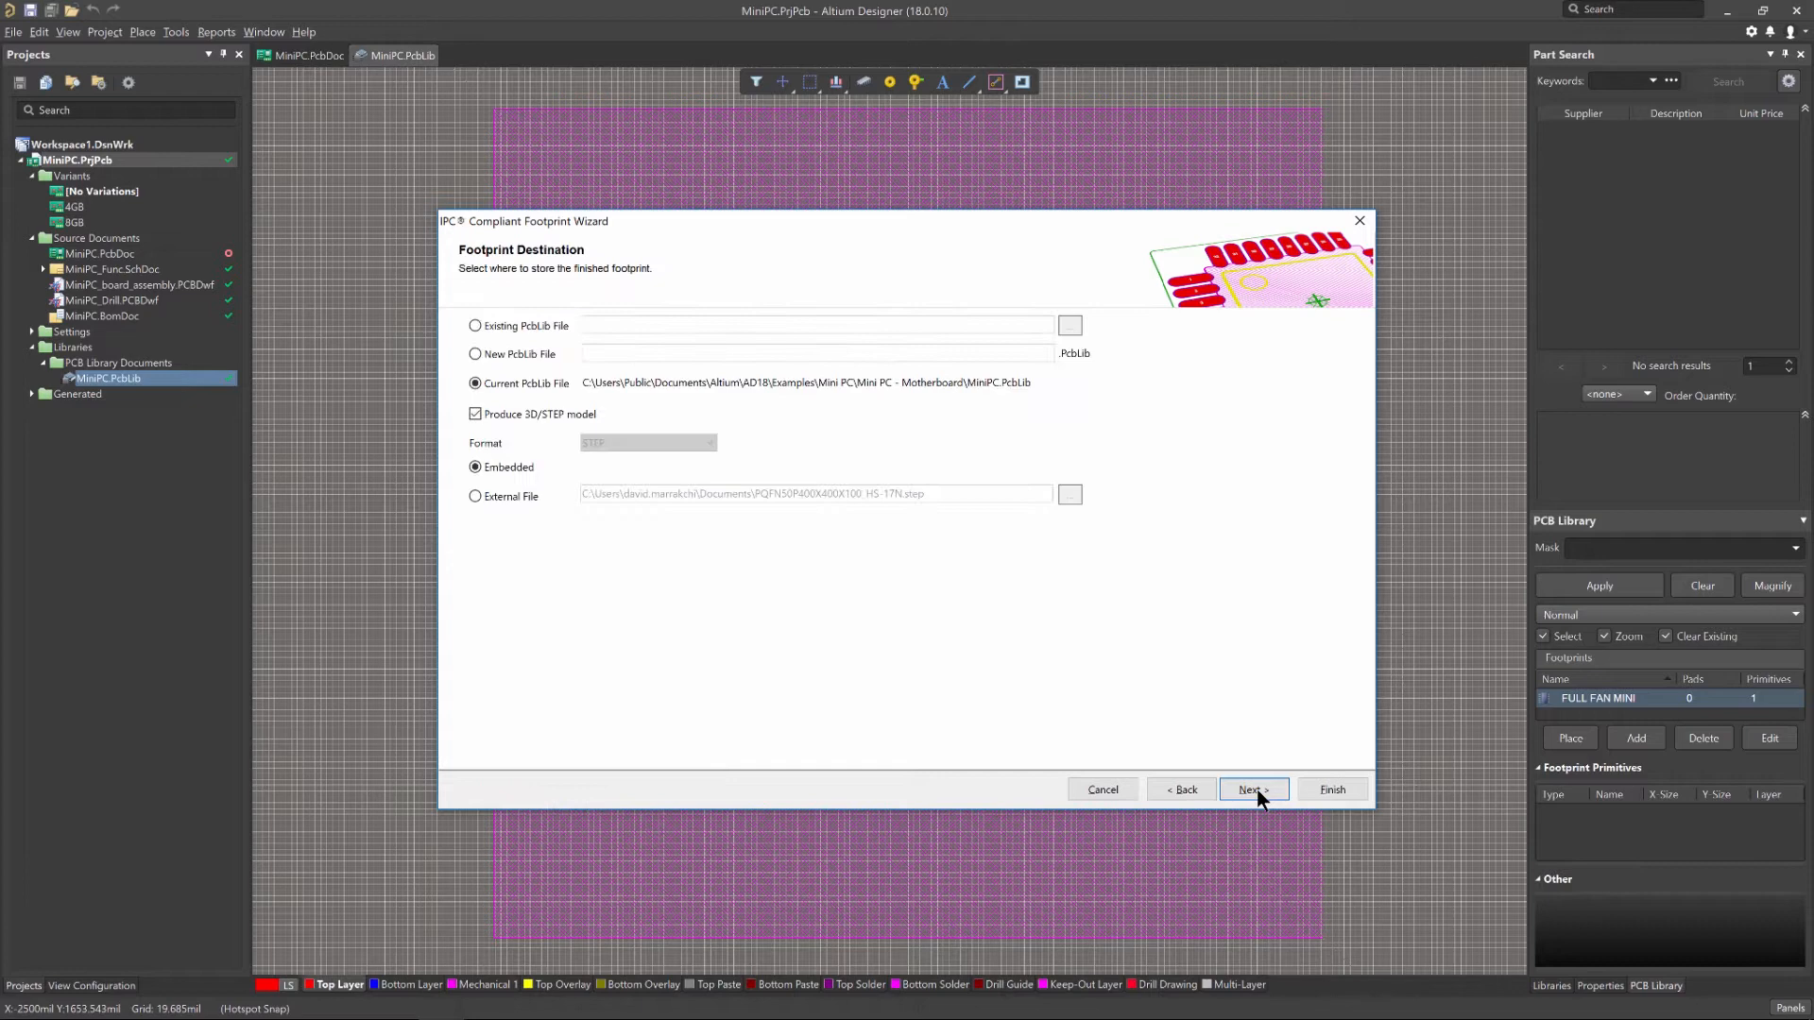
{"action": "left_click", "coordinate": [1252, 789]}
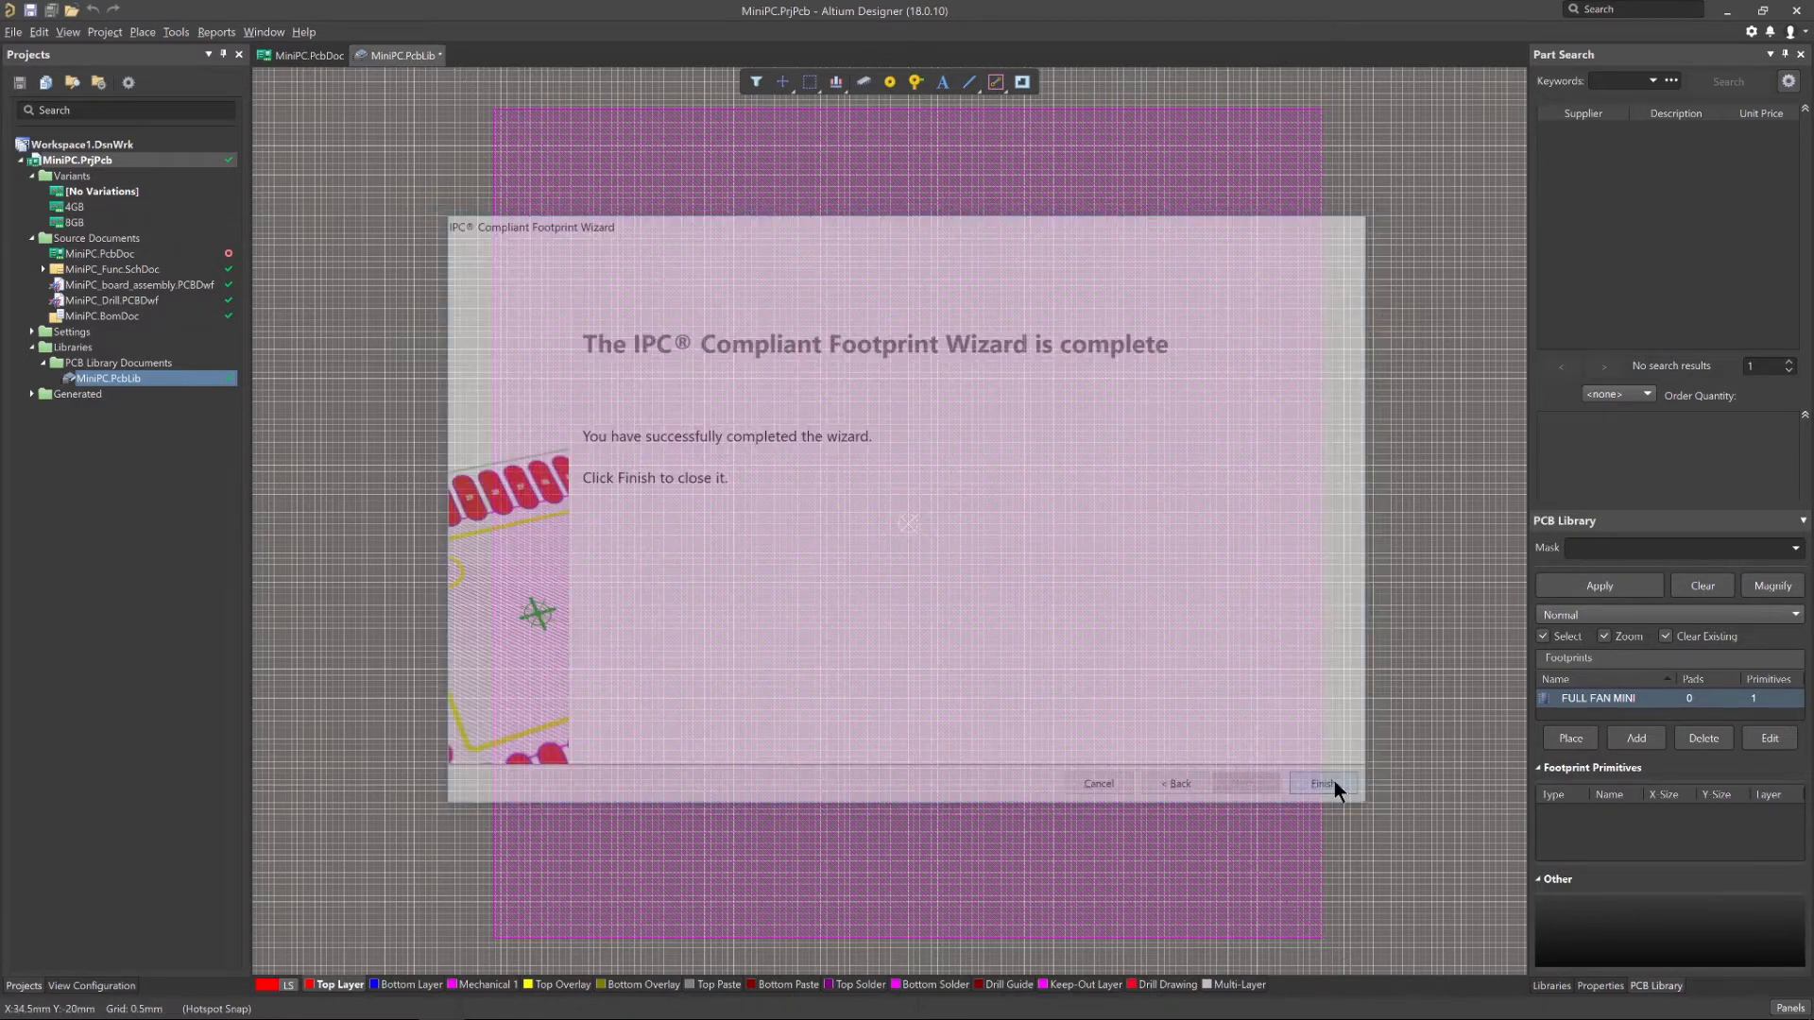
- Finish the PQFN footprint, then open the IPC Footprints Batch Generator's template list
{"action": "left_click", "coordinate": [1318, 783]}
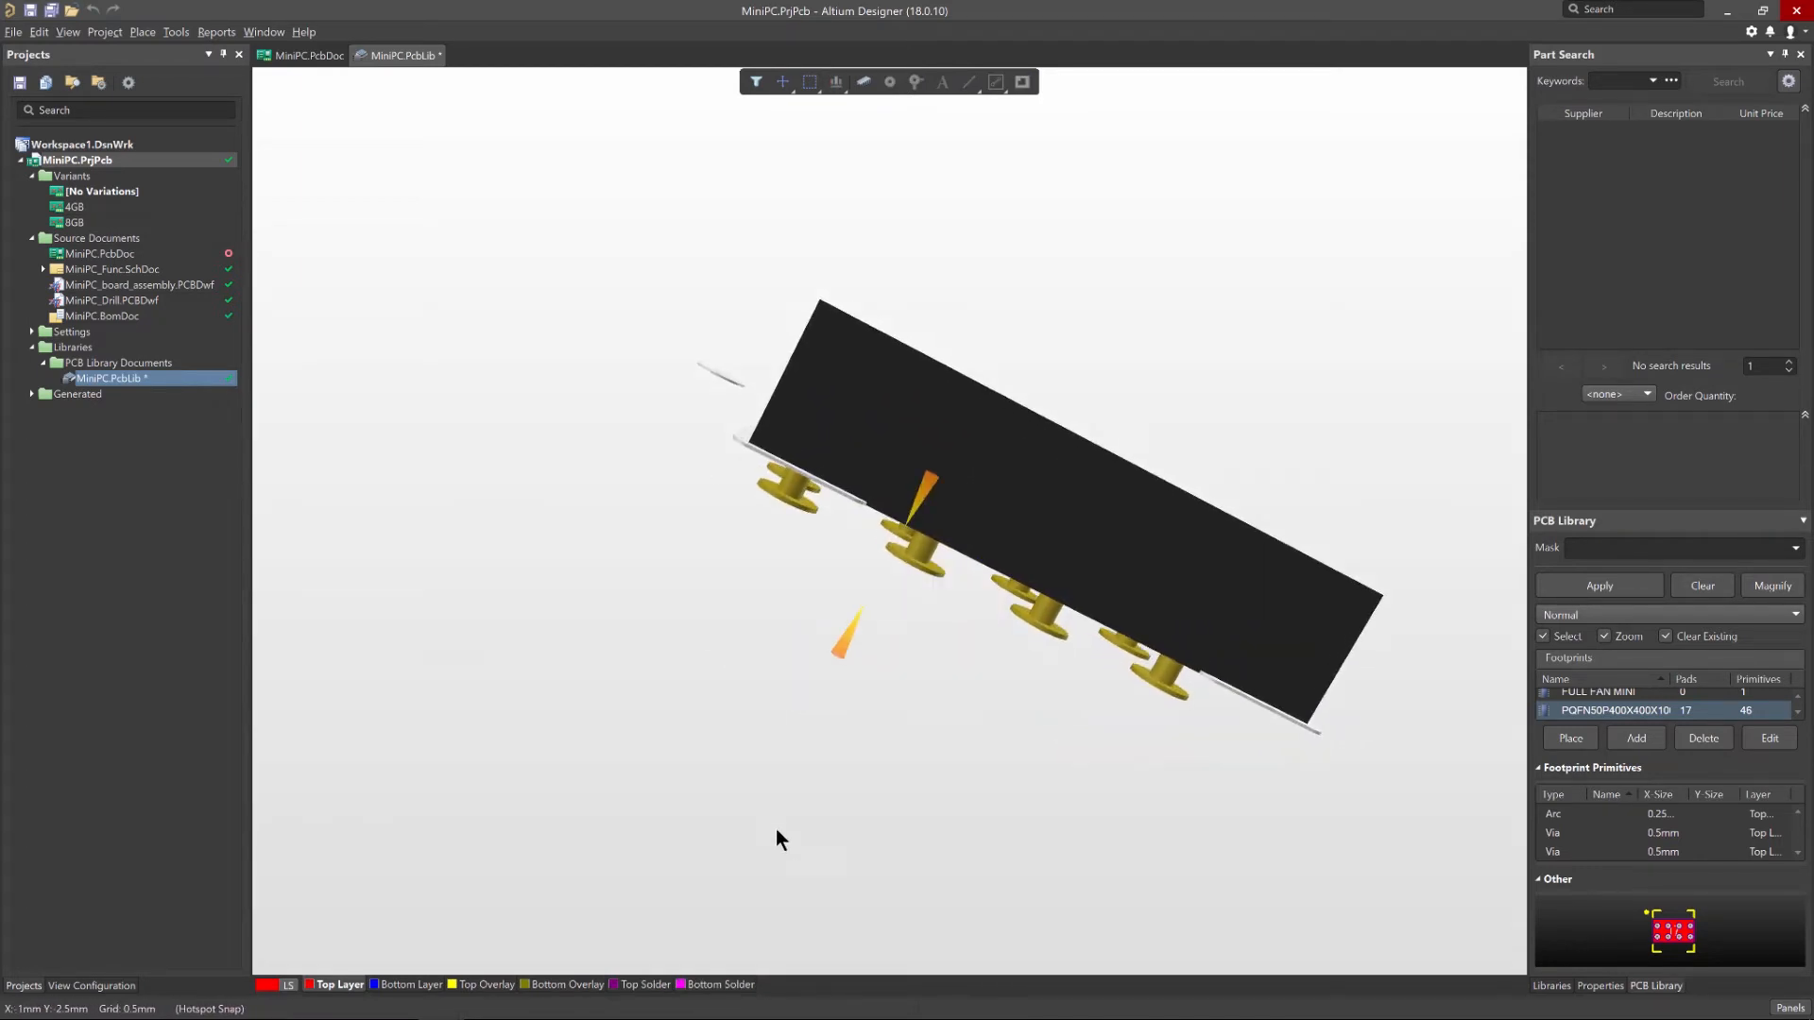
{"action": "left_click", "coordinate": [176, 31]}
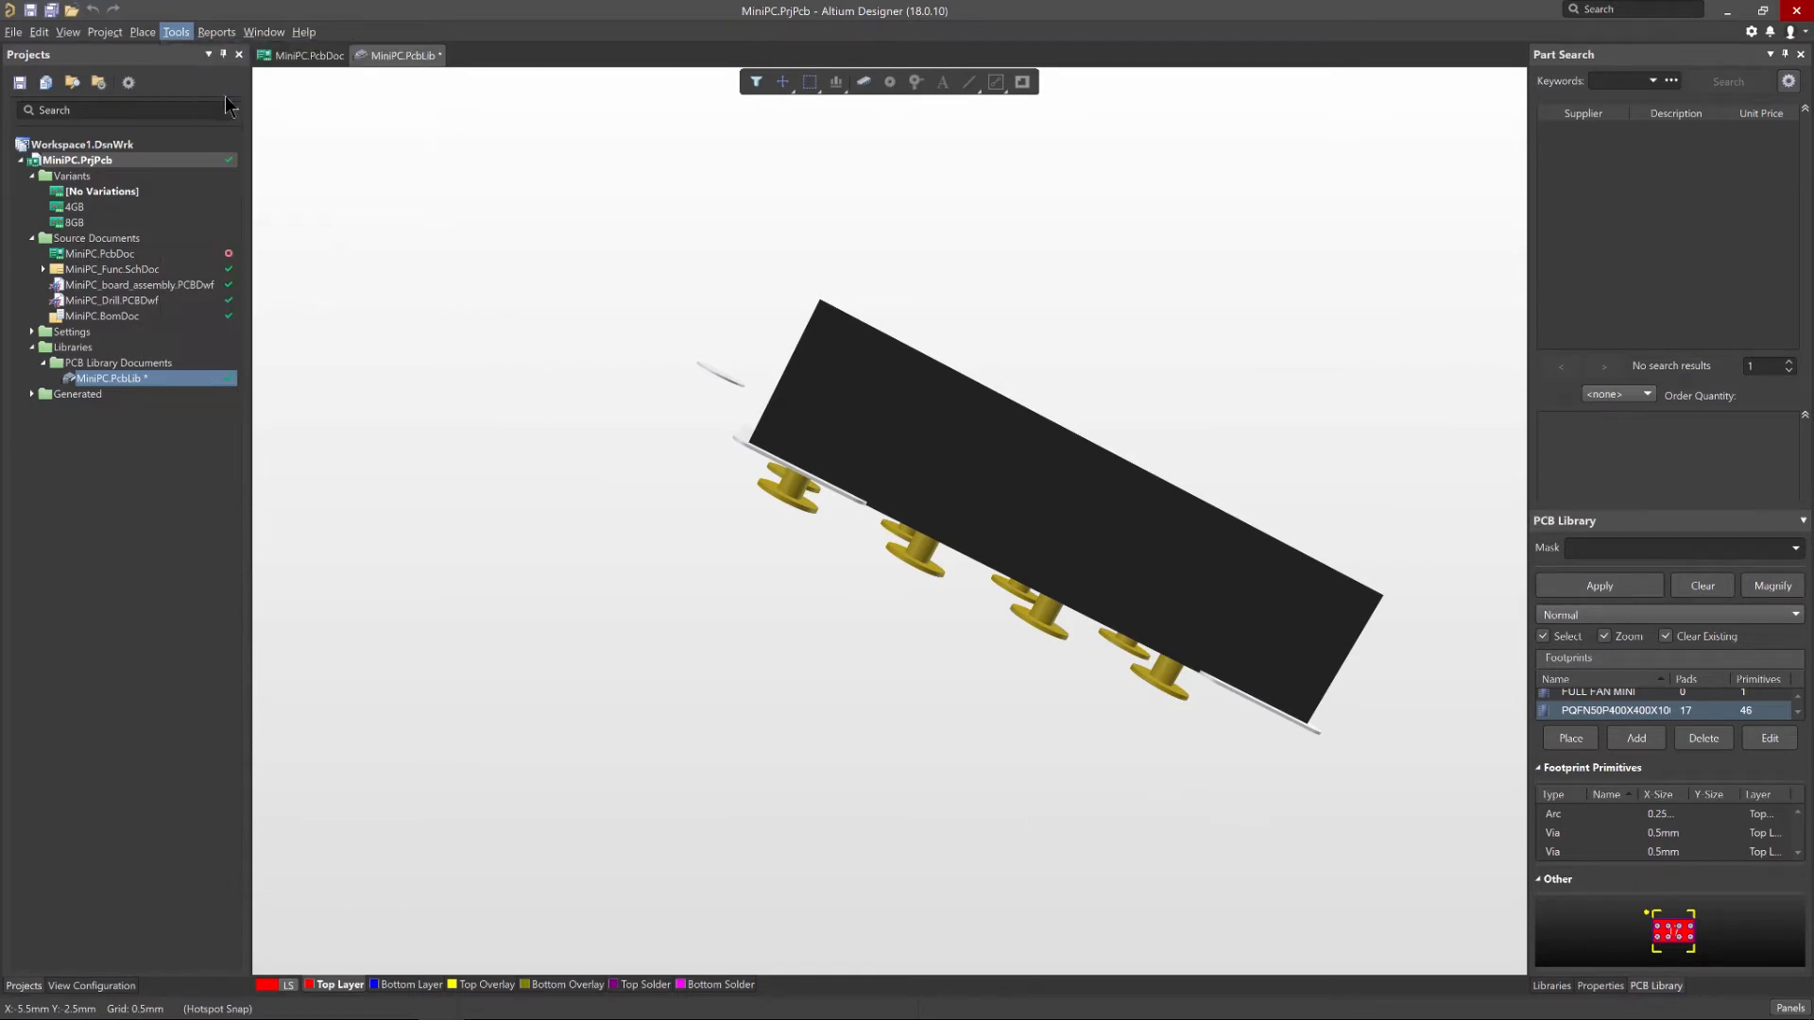
{"action": "left_click", "coordinate": [175, 31]}
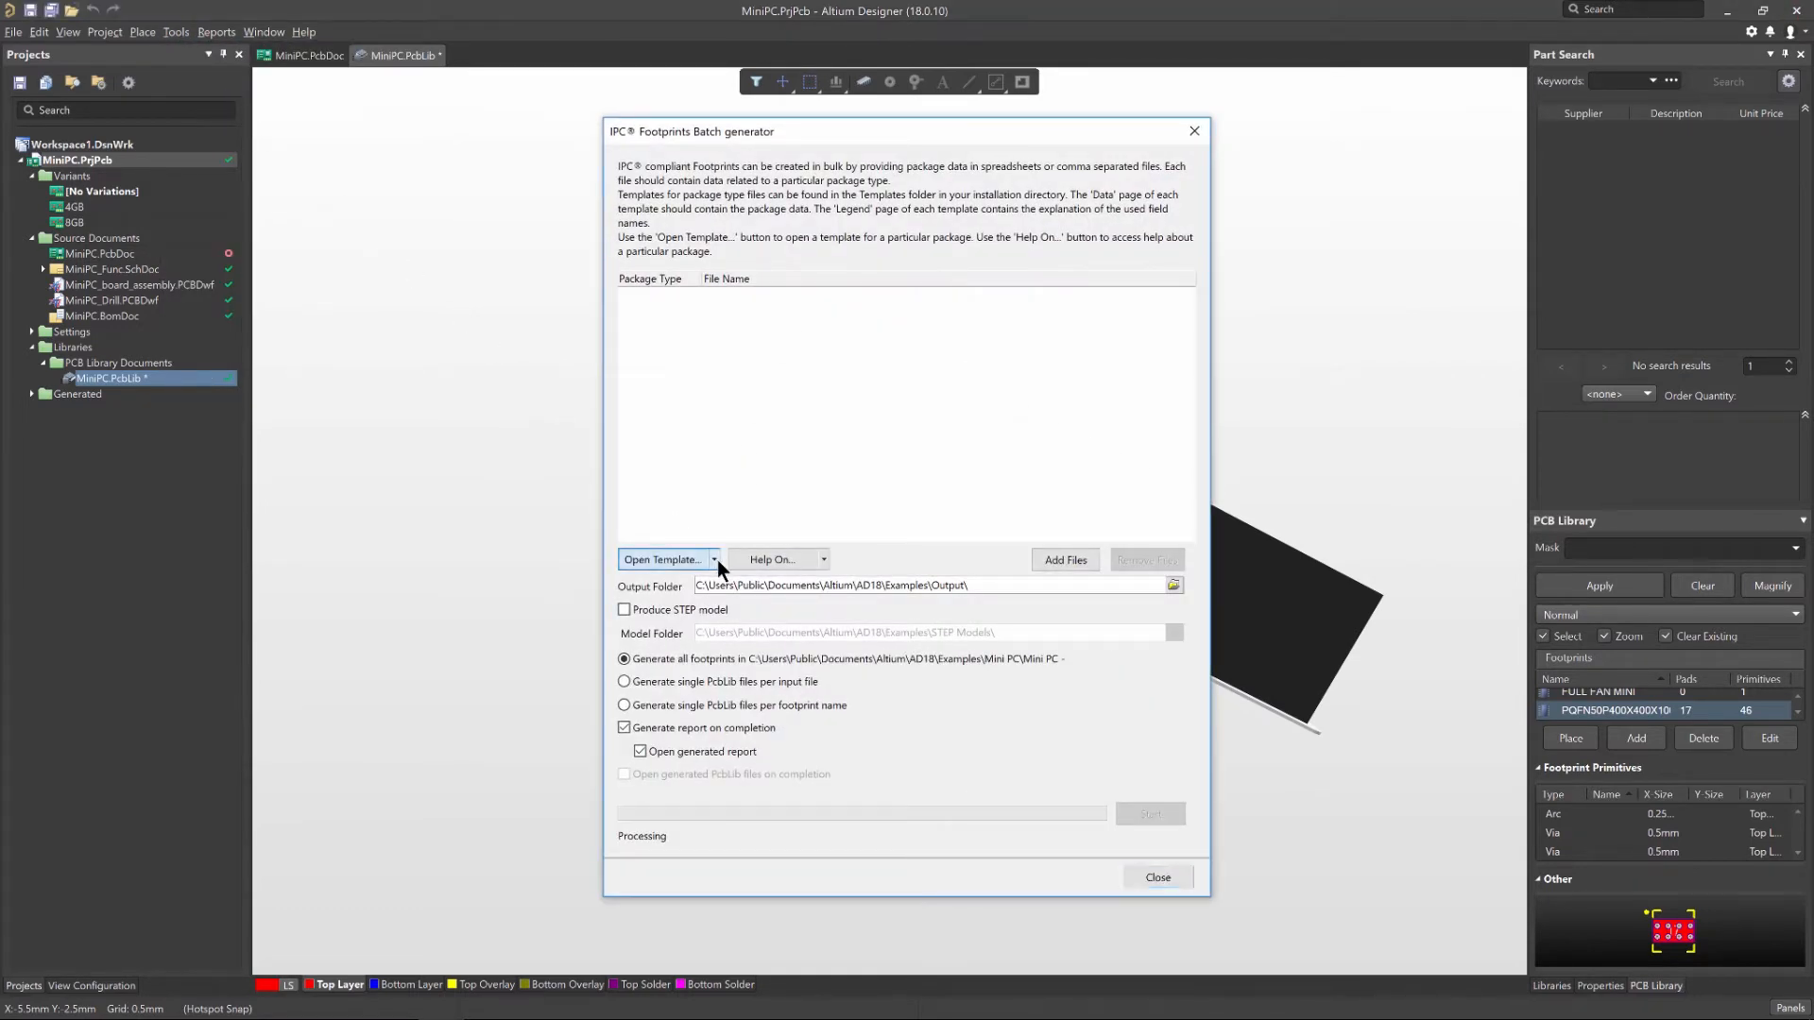
{"action": "left_click", "coordinate": [711, 558]}
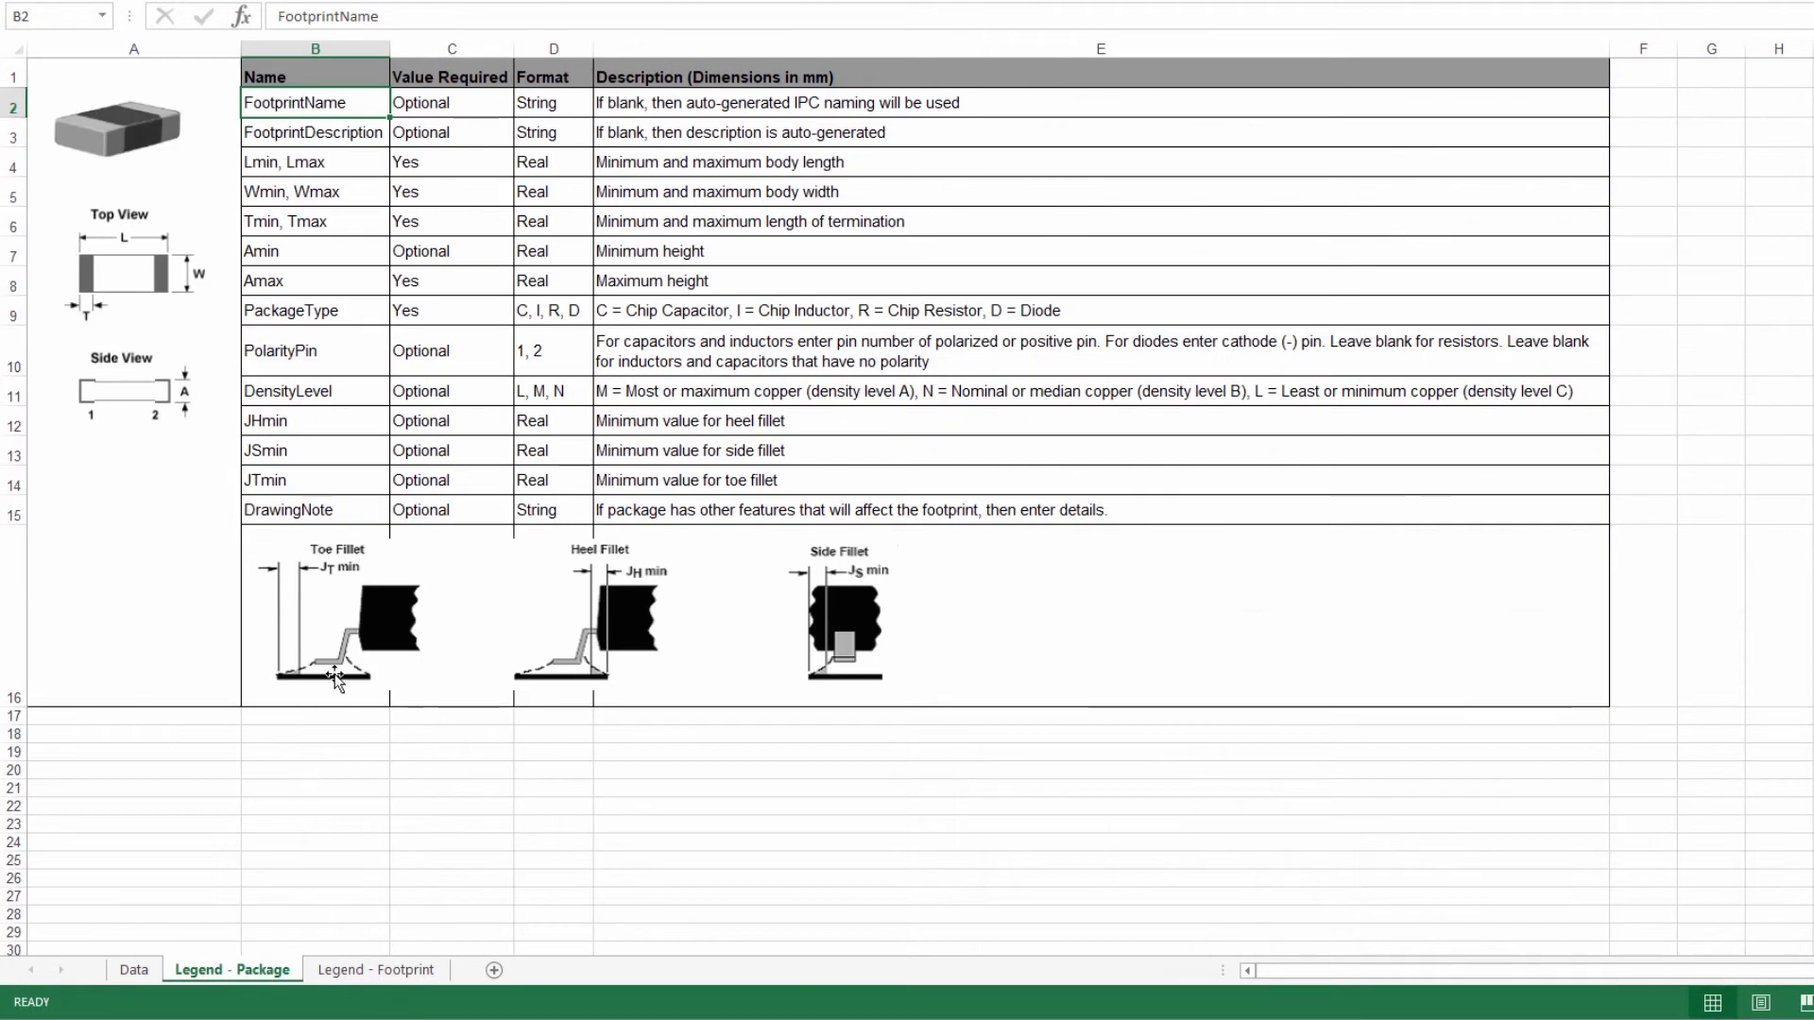
- View the Chip2PinSM template's Legend - Footprint sheet, then its empty Data sheet
{"action": "left_click", "coordinate": [376, 969]}
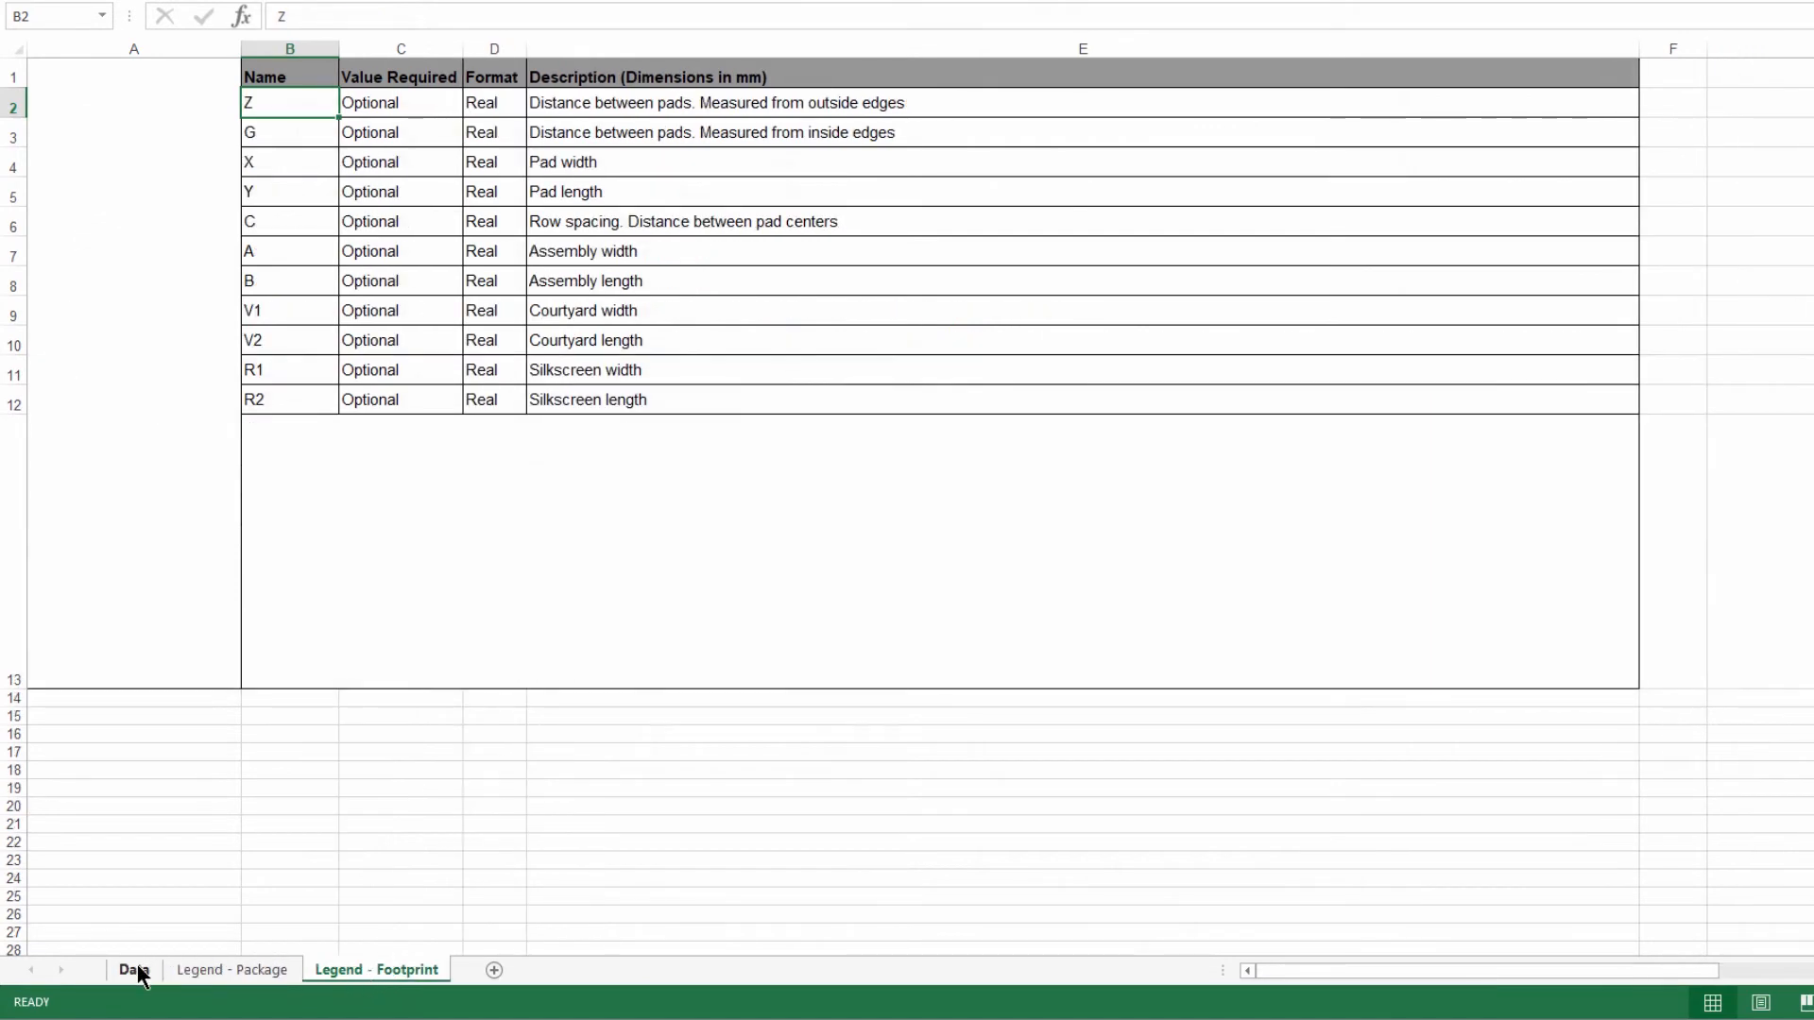
{"action": "left_click", "coordinate": [133, 970]}
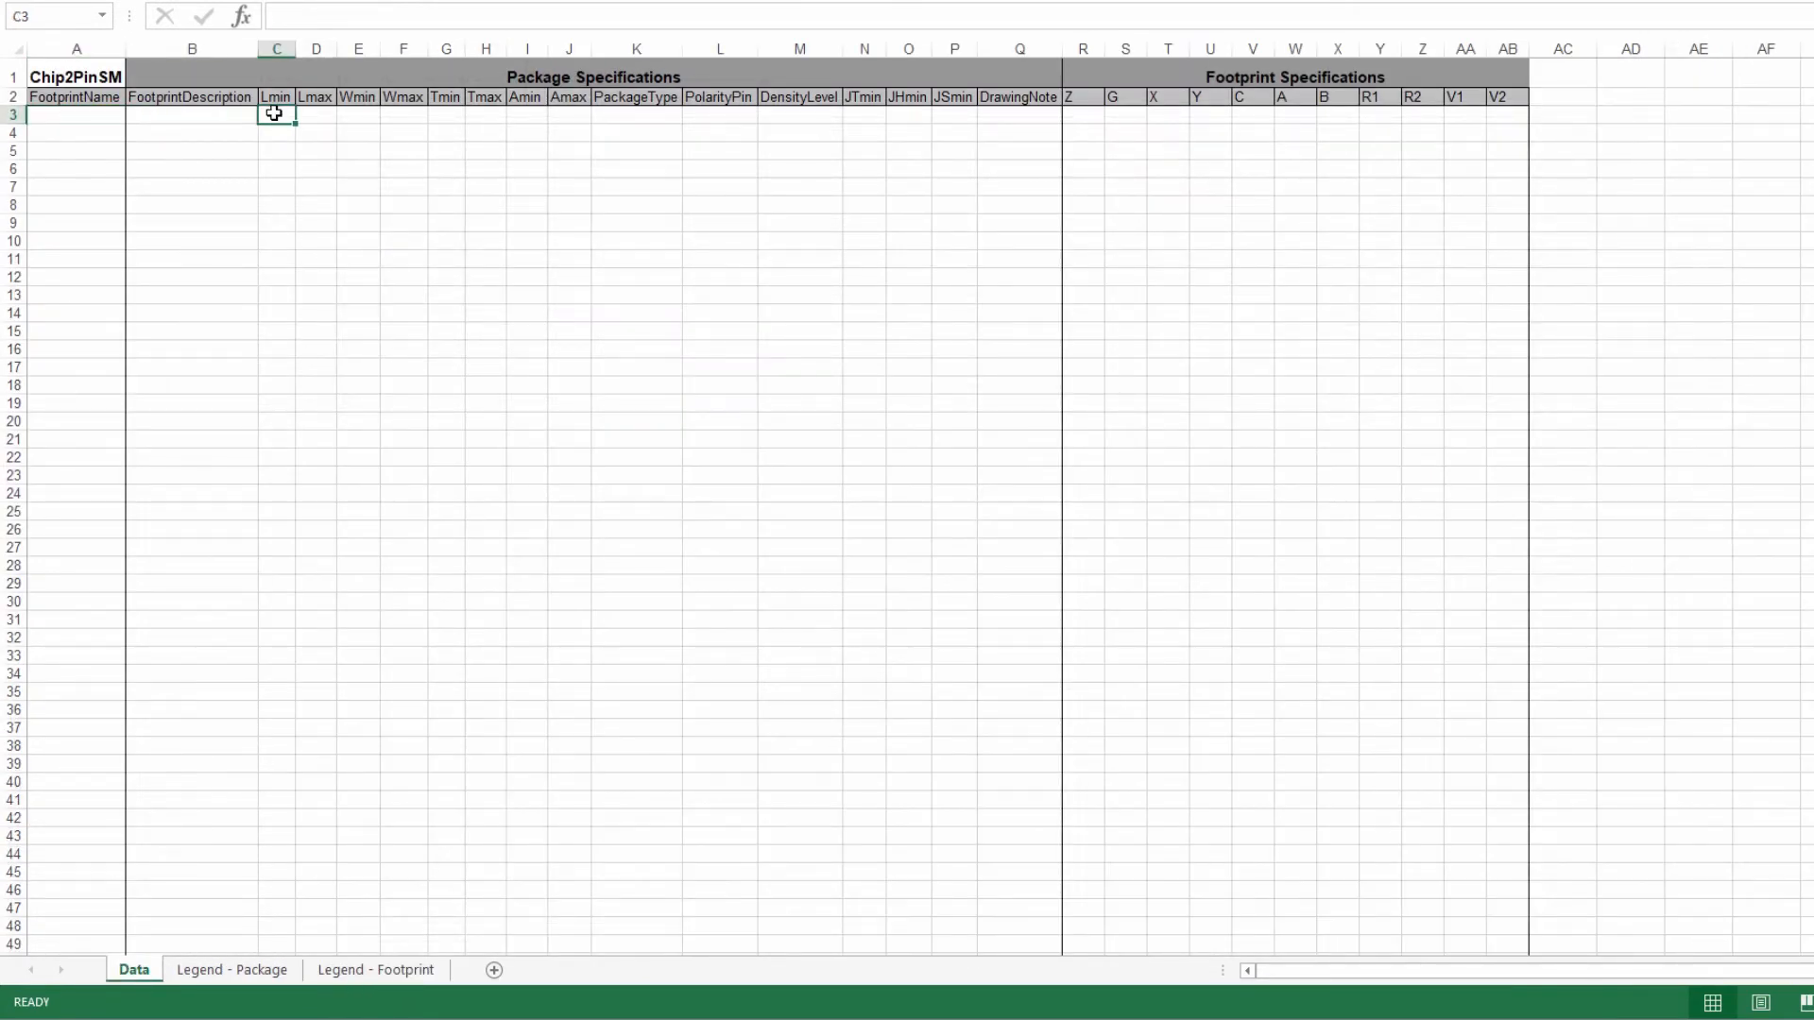
{"action": "type", "text": "9"}
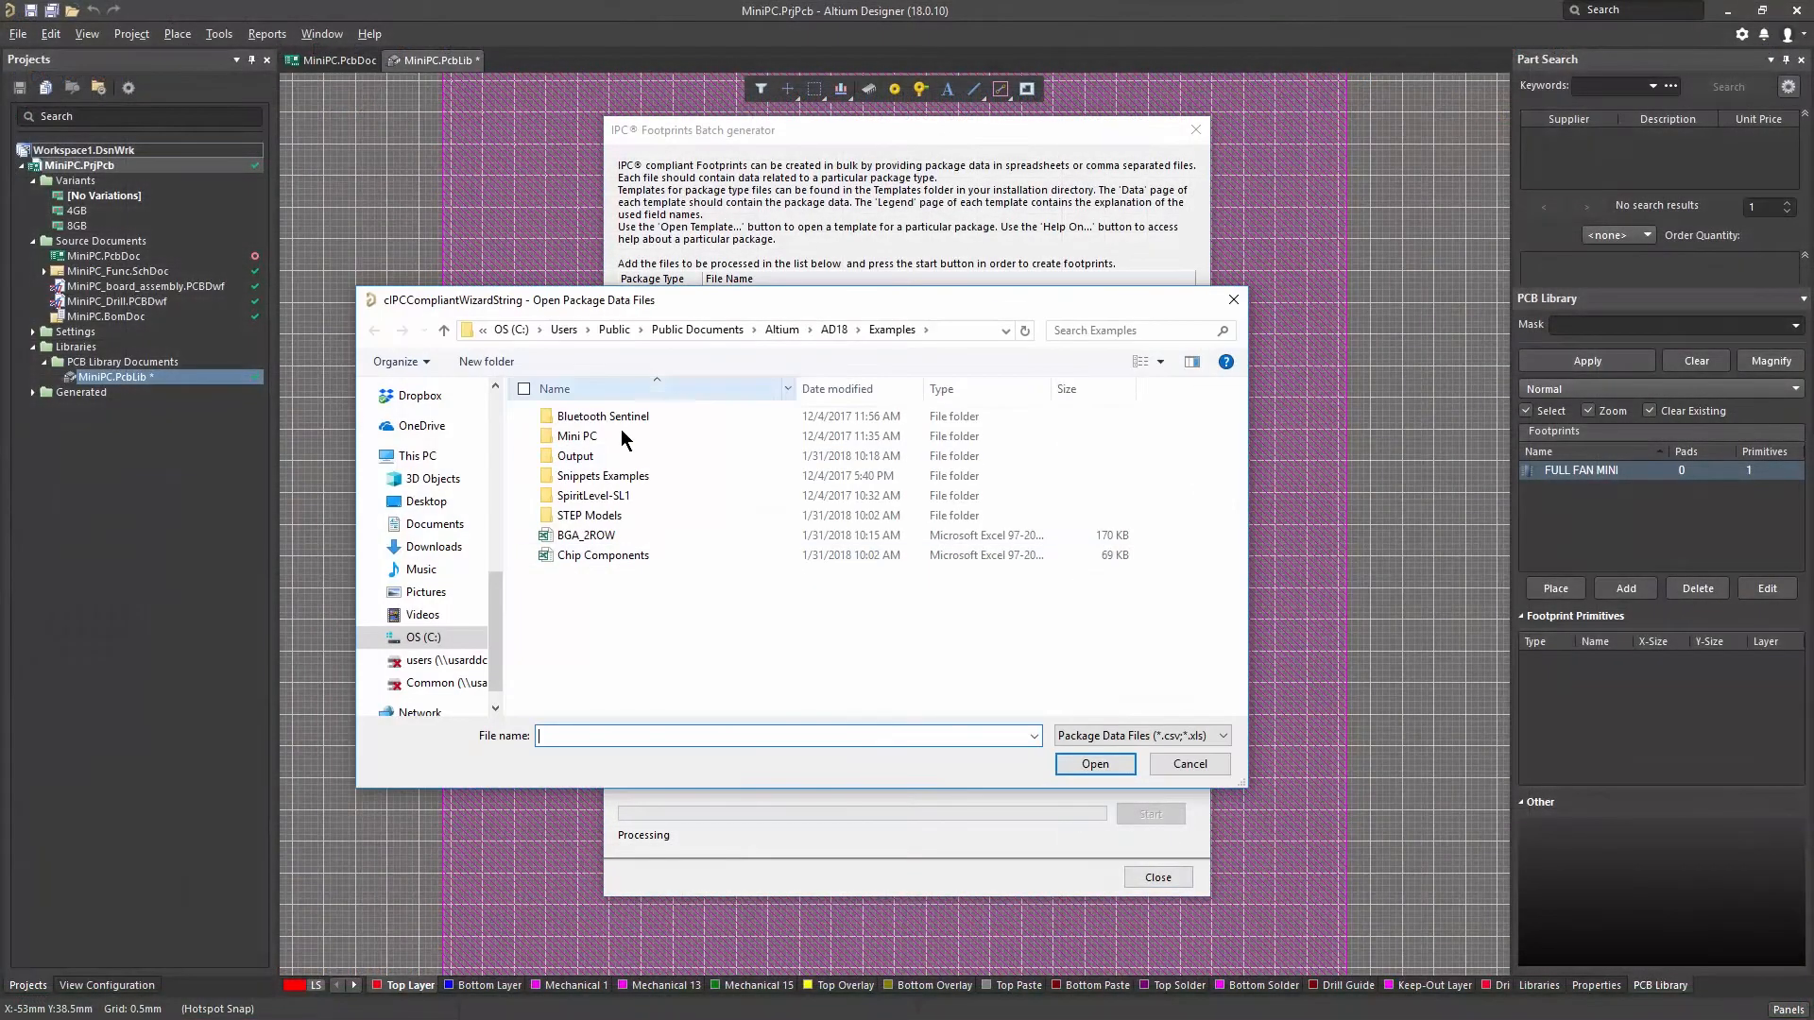
- Generate footprints with STEP models from BGA_2ROW.xls and Chip Components.xls, then show the BGA
{"action": "left_click", "coordinate": [1093, 764]}
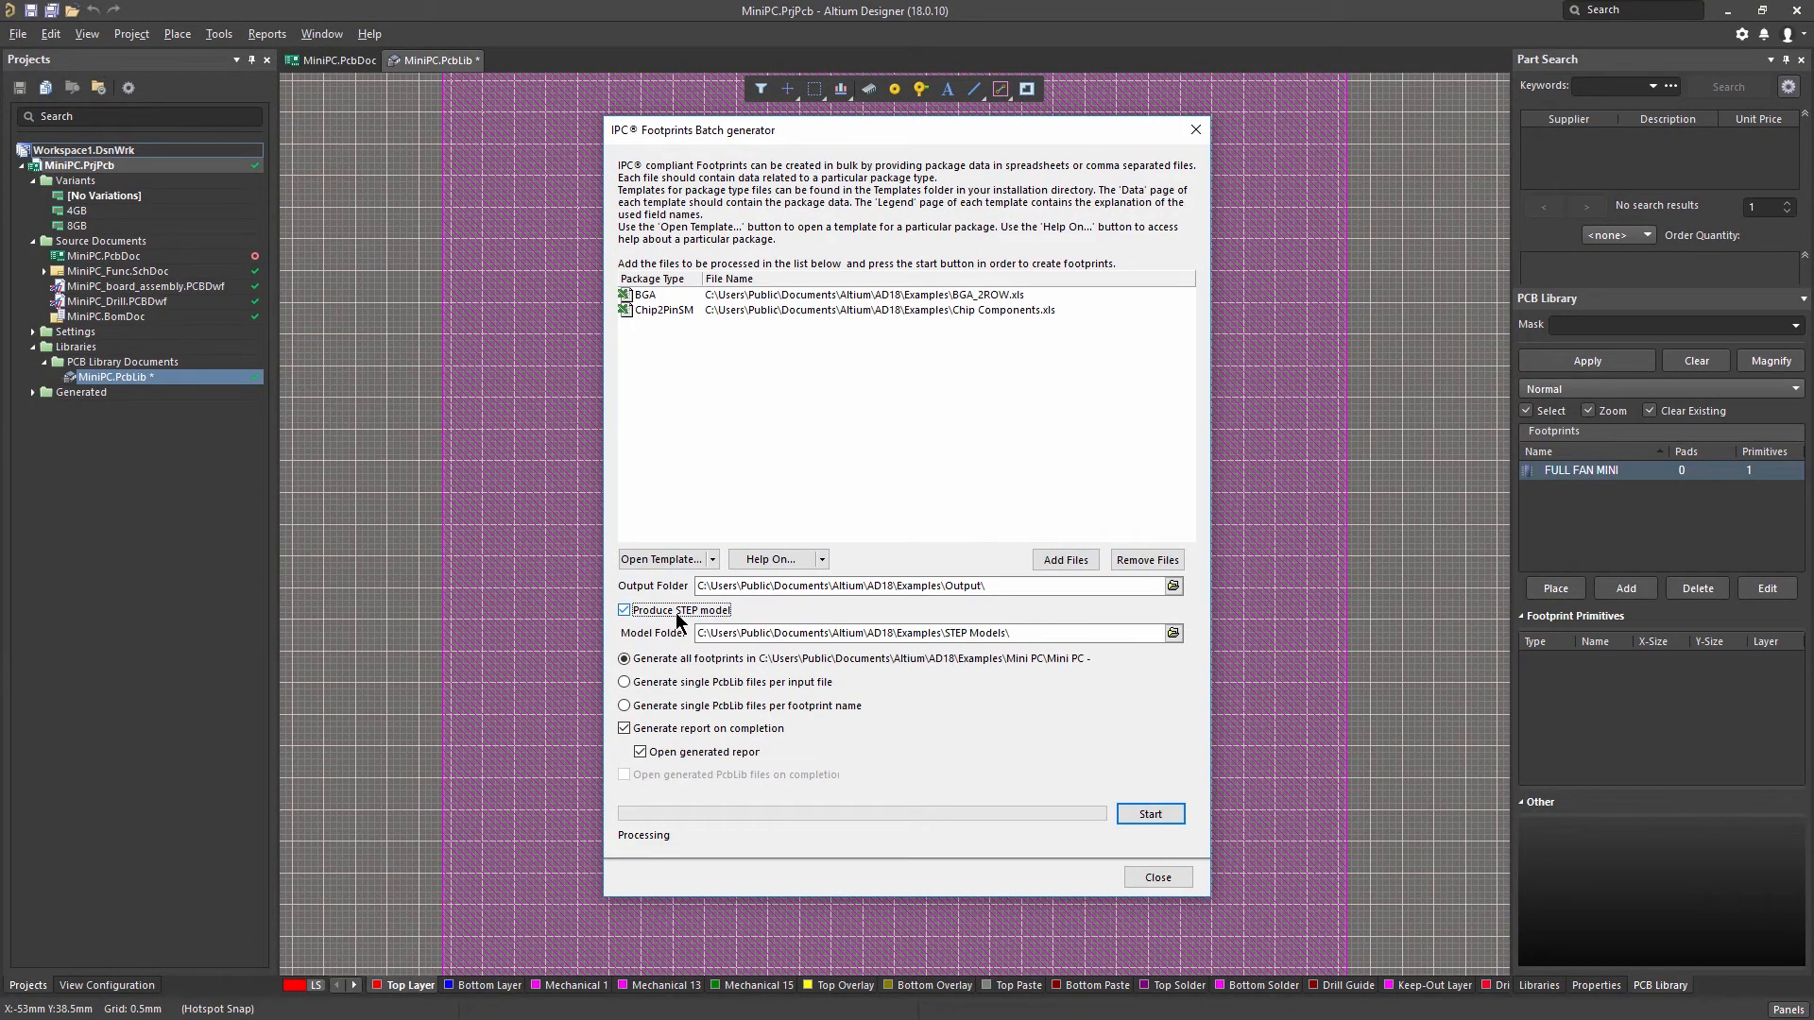
{"action": "left_click", "coordinate": [1149, 813]}
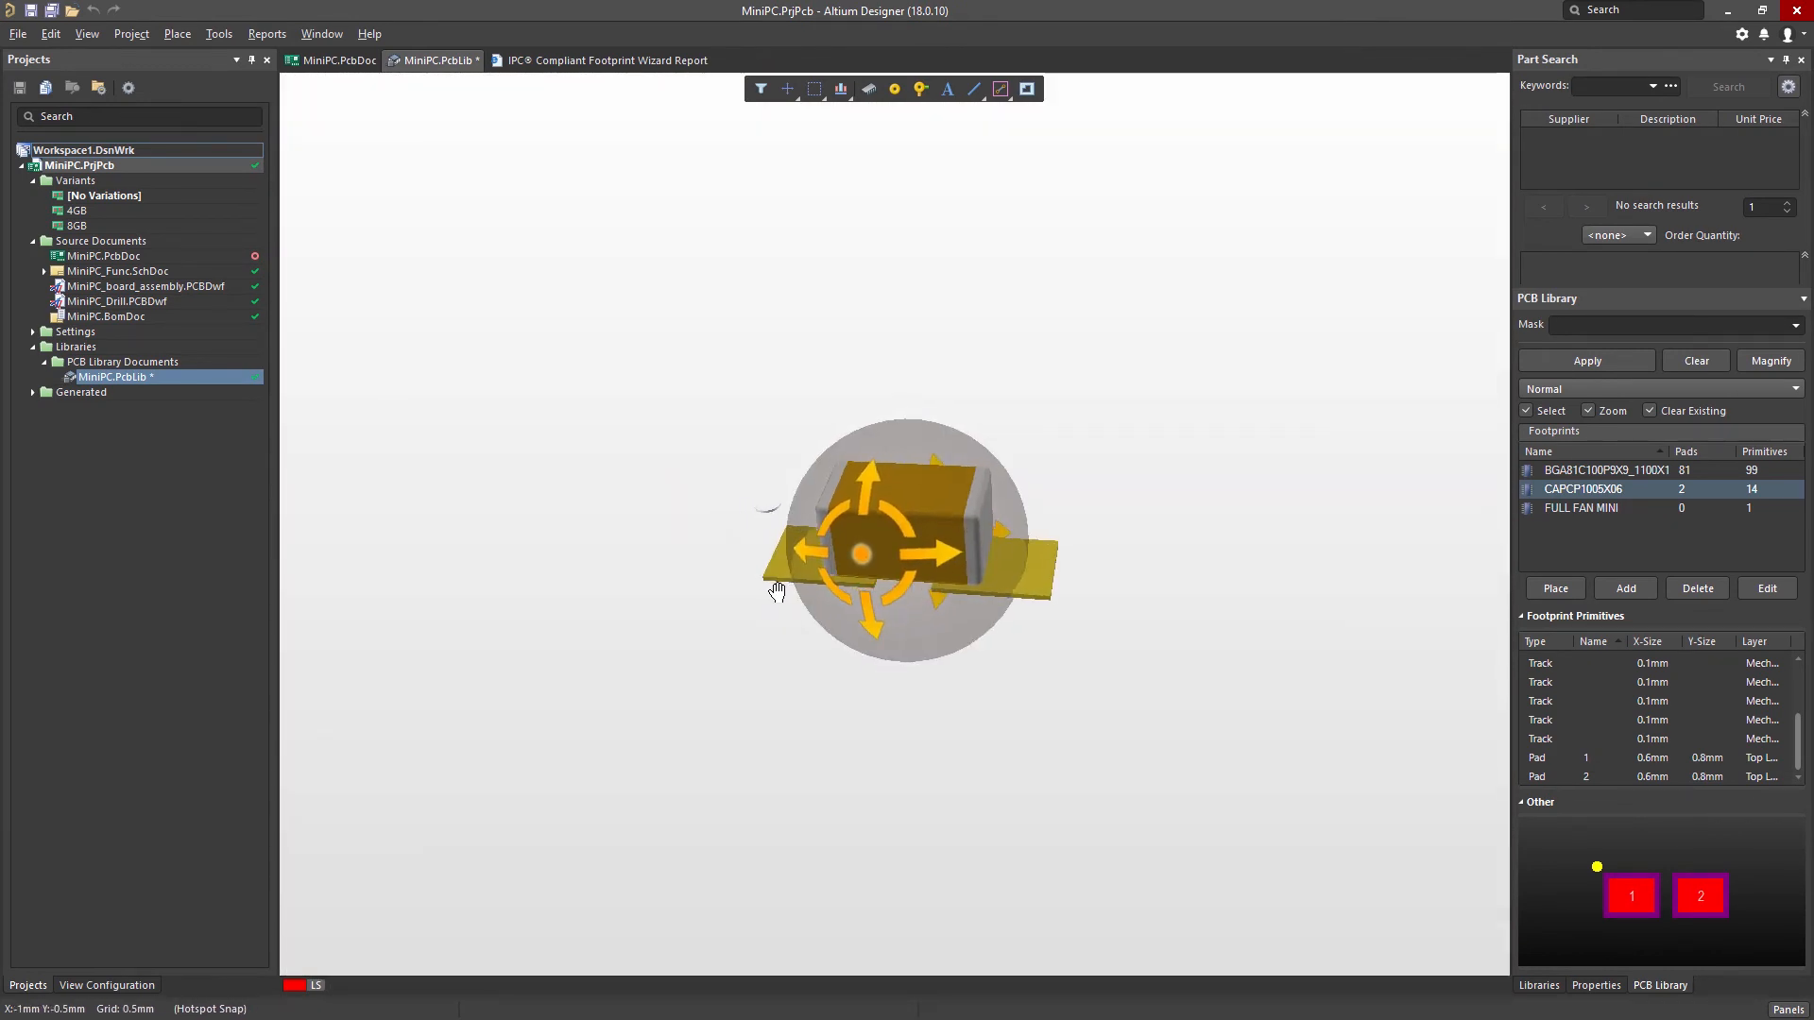
{"action": "left_click", "coordinate": [1607, 470]}
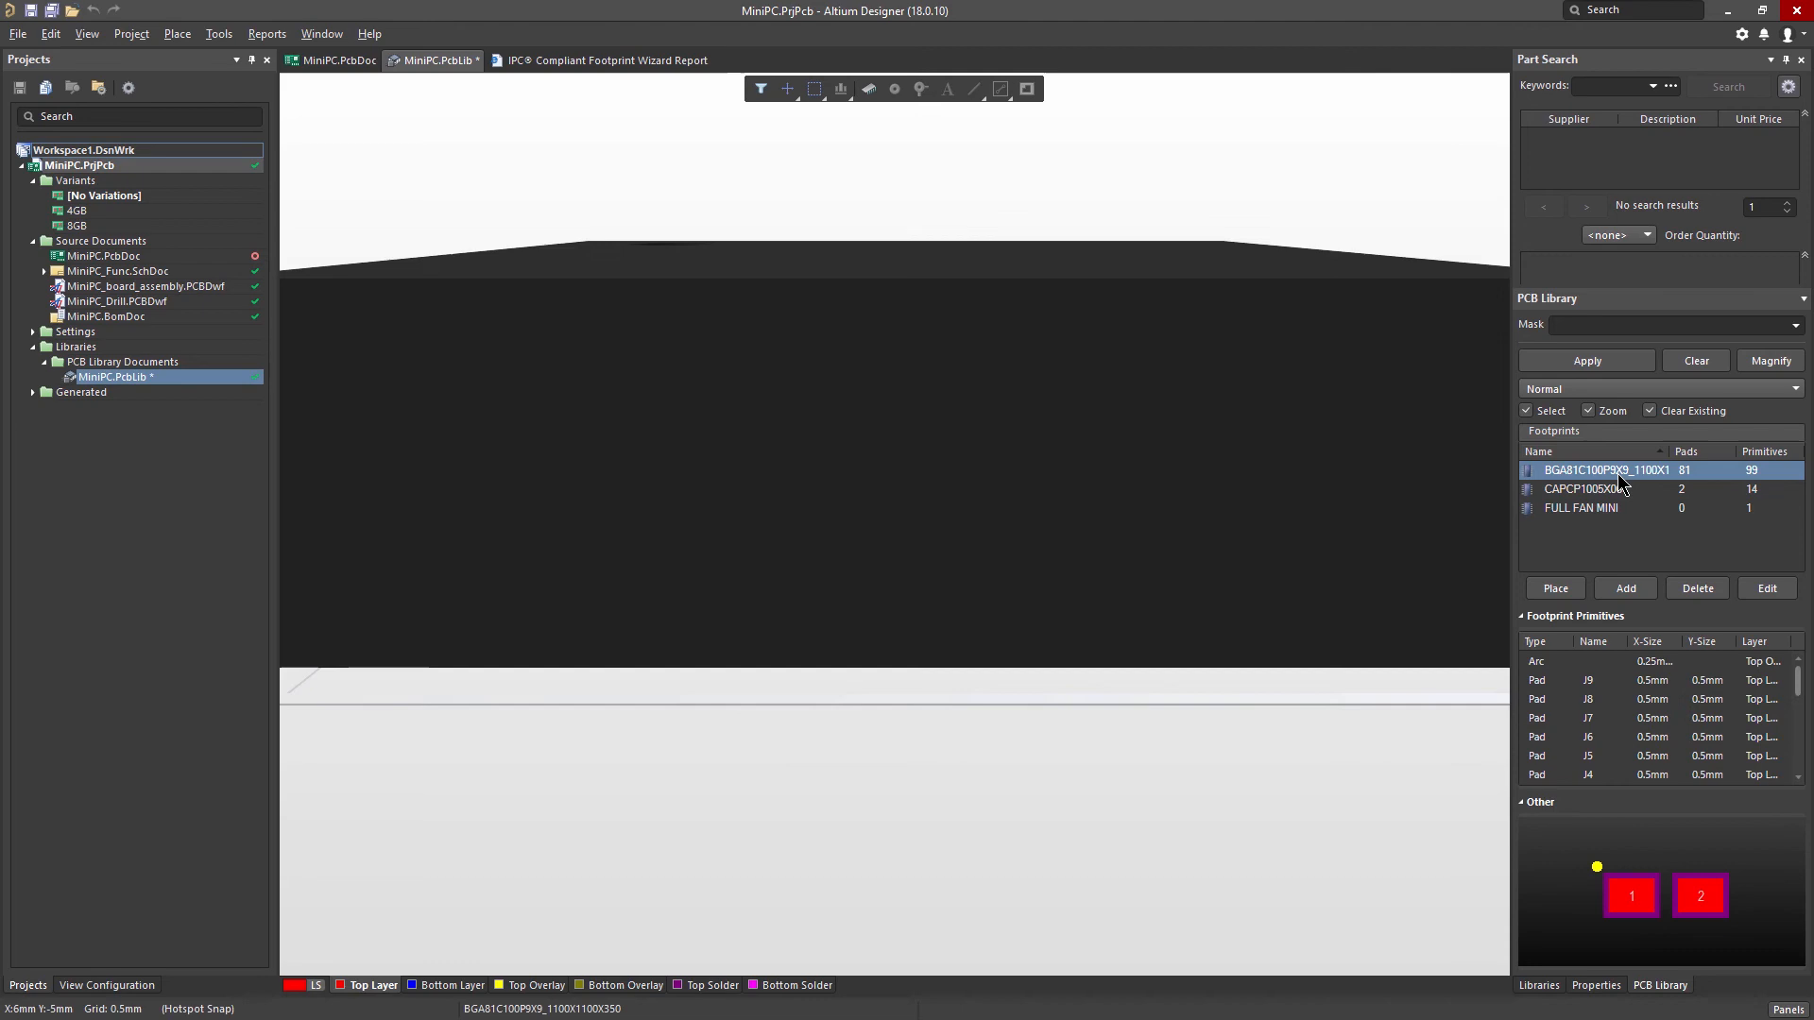